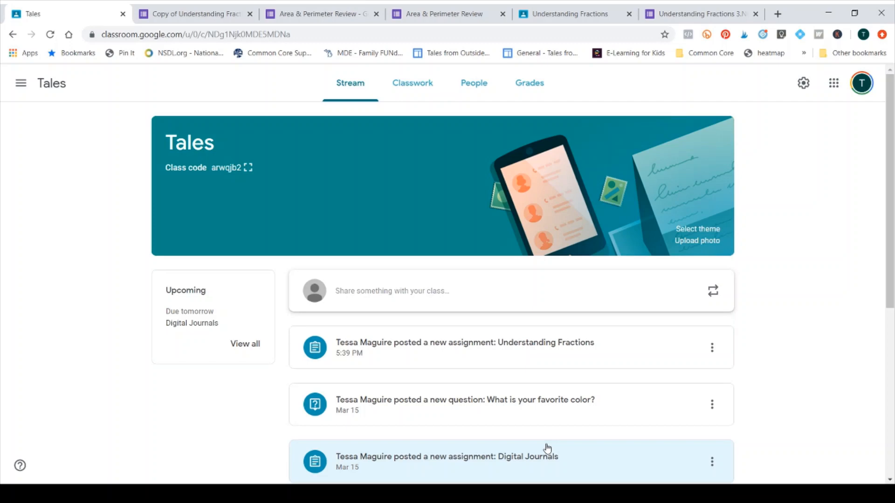
pyautogui.moveTo(801, 307)
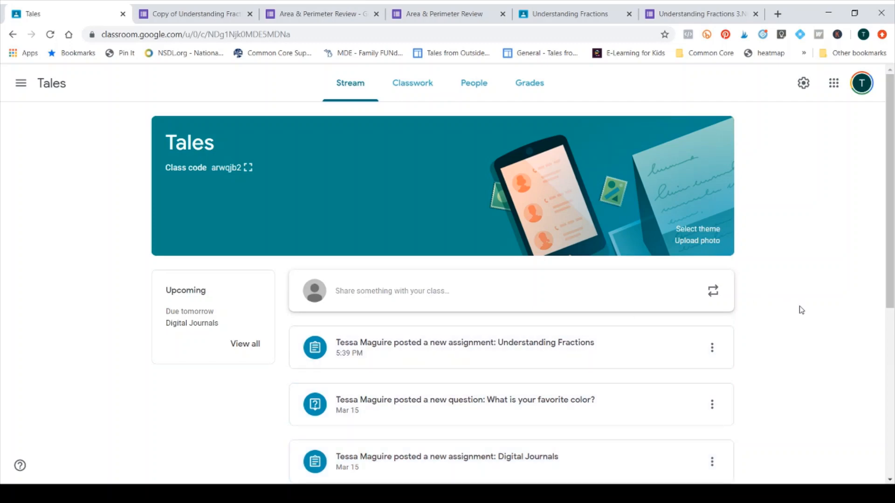
pyautogui.moveTo(777, 241)
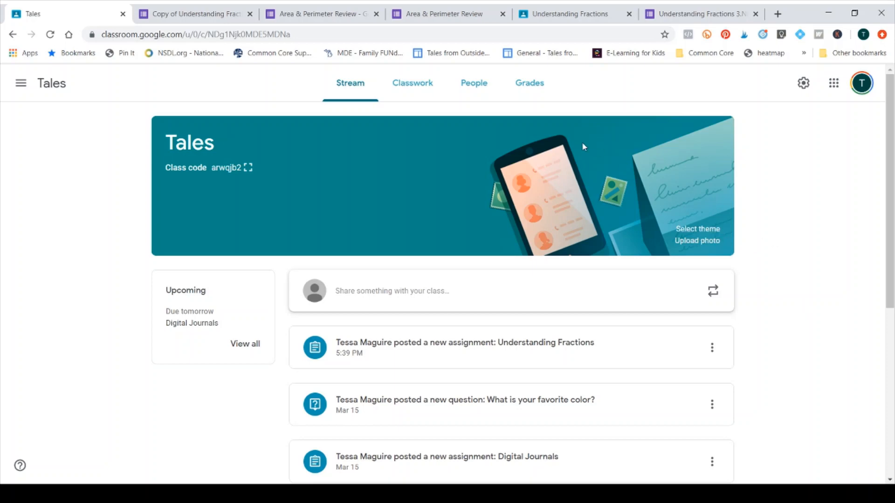
# Step: Go to the Classwork page of the Tales class
pyautogui.click(412, 83)
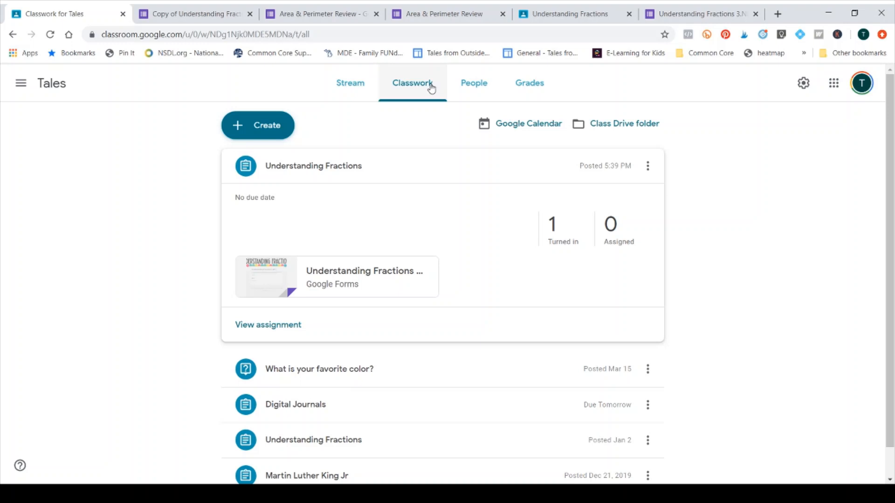
# Step: Create a new assignment and title it 'Fractions on a Number Line'
pyautogui.click(257, 125)
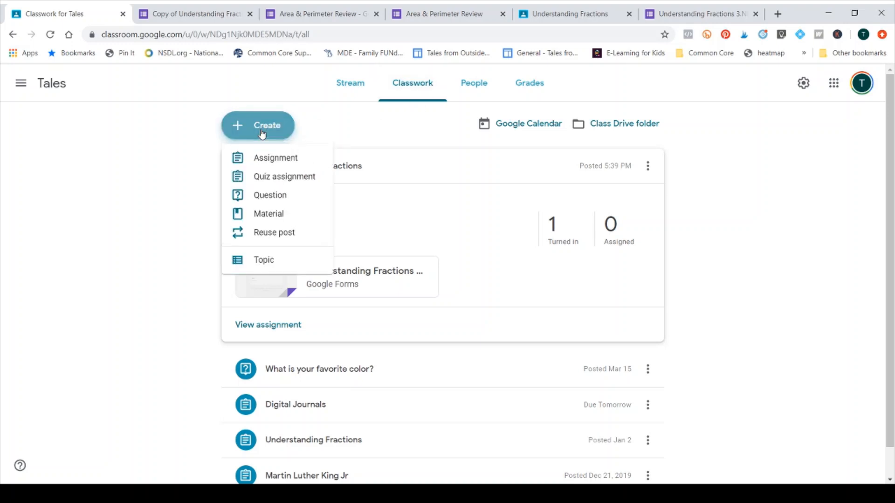
pyautogui.moveTo(275, 161)
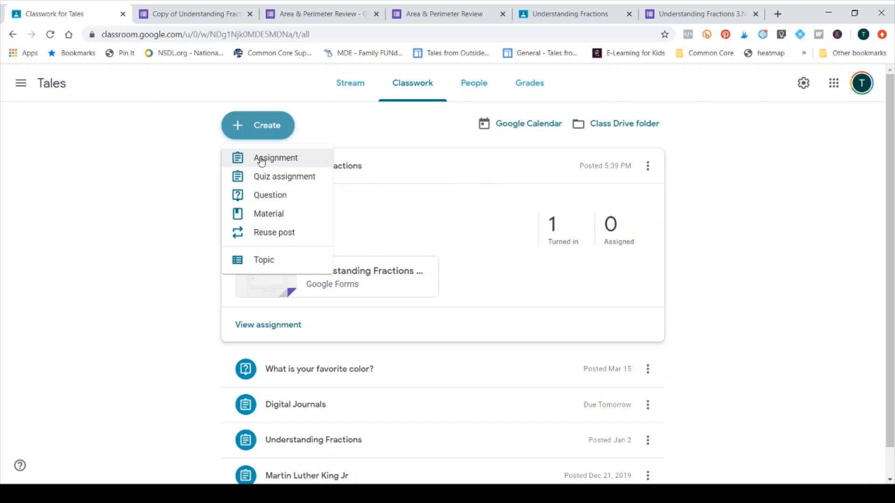
pyautogui.click(274, 157)
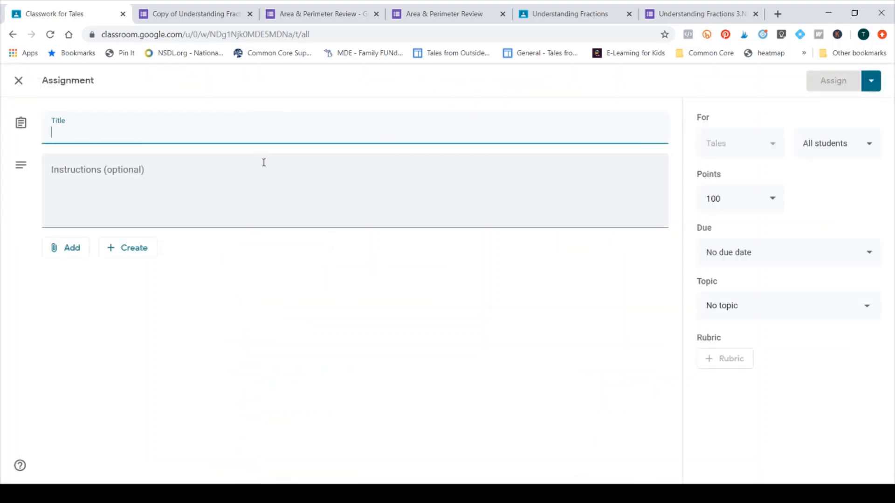
pyautogui.write('Fractions')
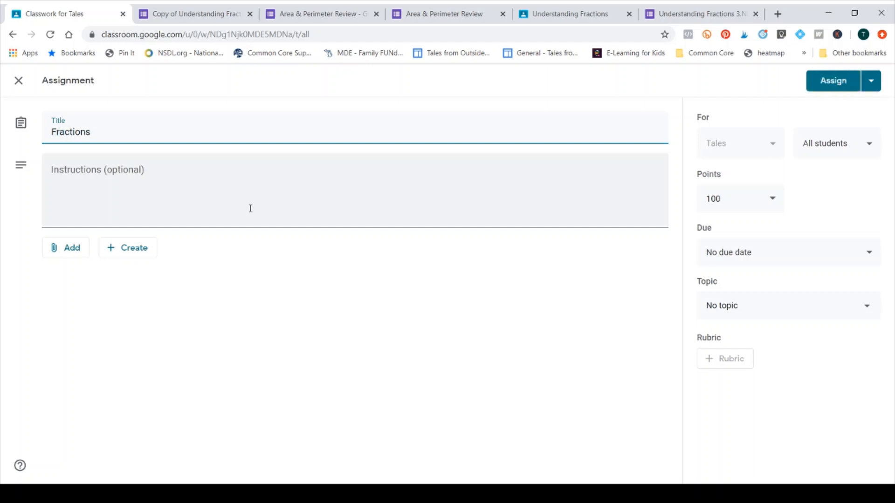
pyautogui.write('on a Number Line')
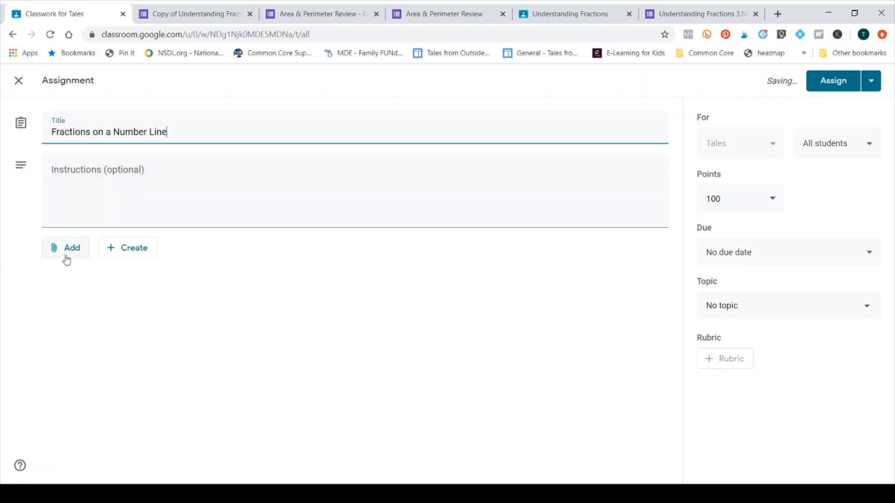
# Step: Choose Google Drive as the attachment source and browse My Drive folders
pyautogui.click(65, 247)
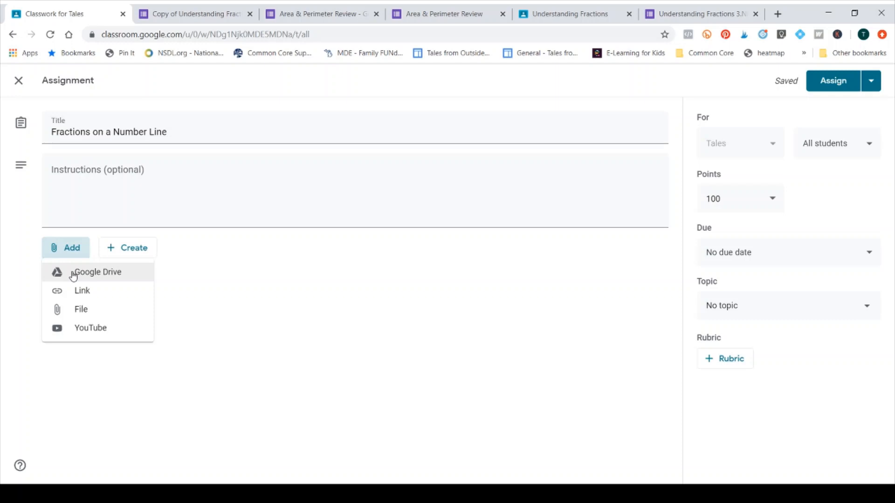
pyautogui.moveTo(88, 284)
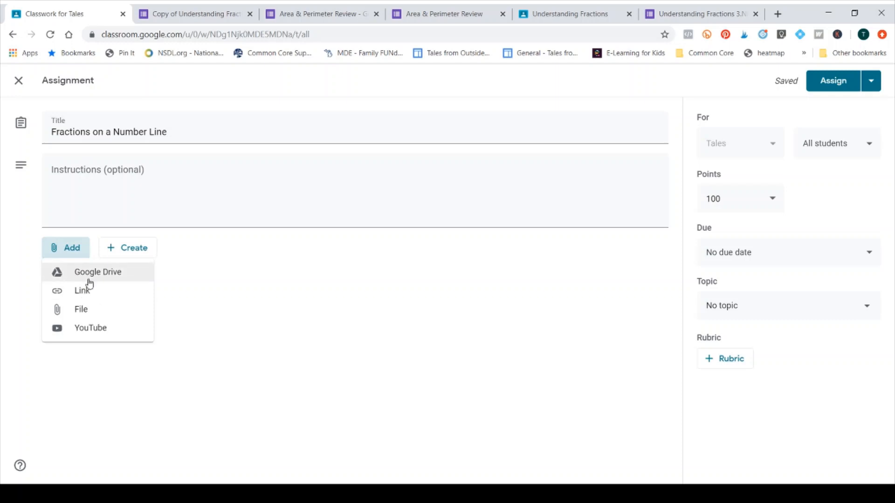
pyautogui.moveTo(96, 284)
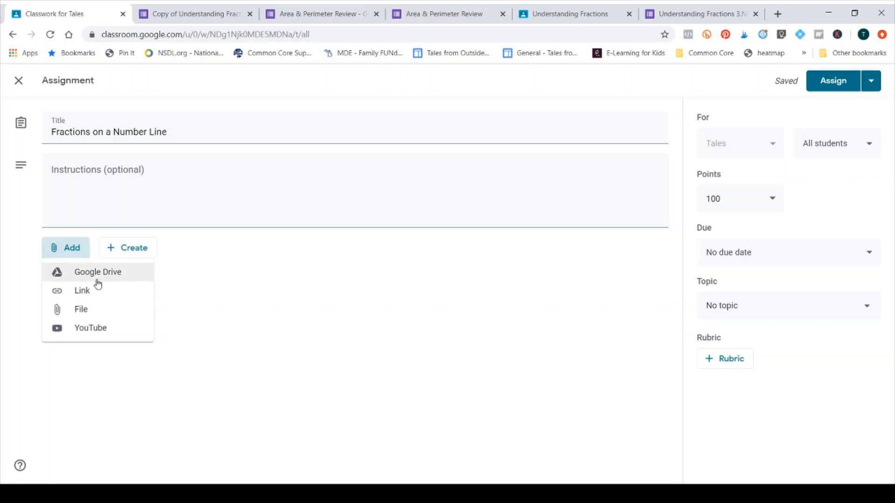
pyautogui.click(96, 271)
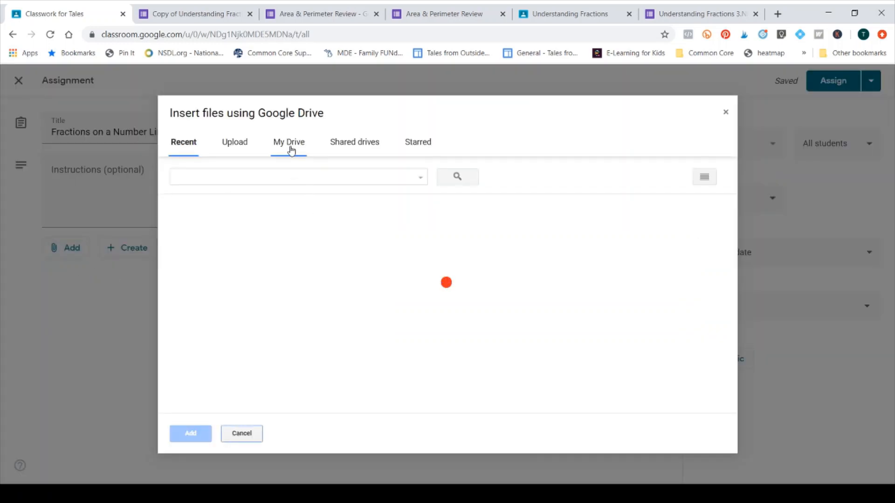
pyautogui.click(289, 141)
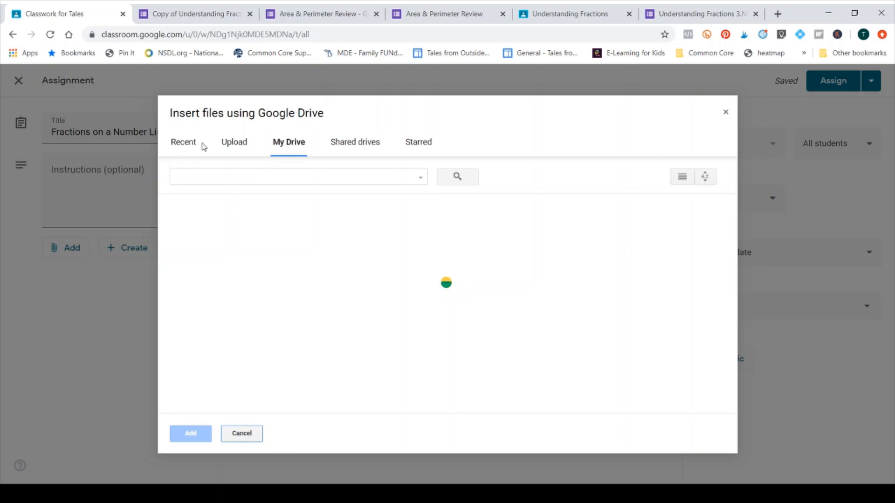
pyautogui.click(183, 142)
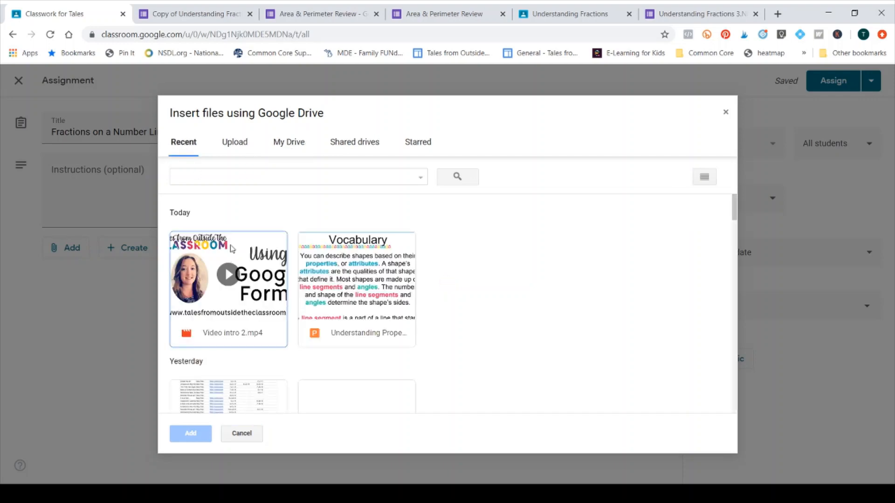
pyautogui.click(288, 141)
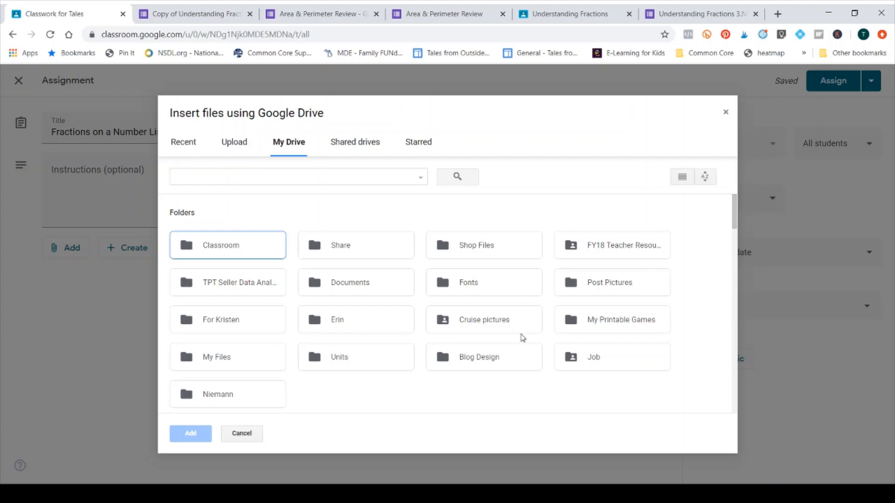
# Step: Navigate My Printable Games > Digital Centers > 3.NF.2 resources and attach the quiz form
pyautogui.doubleClick(621, 320)
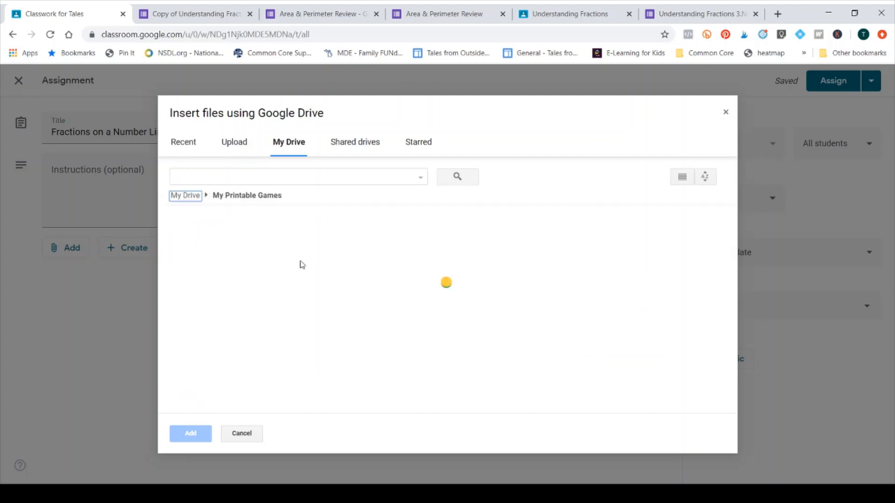
pyautogui.doubleClick(246, 195)
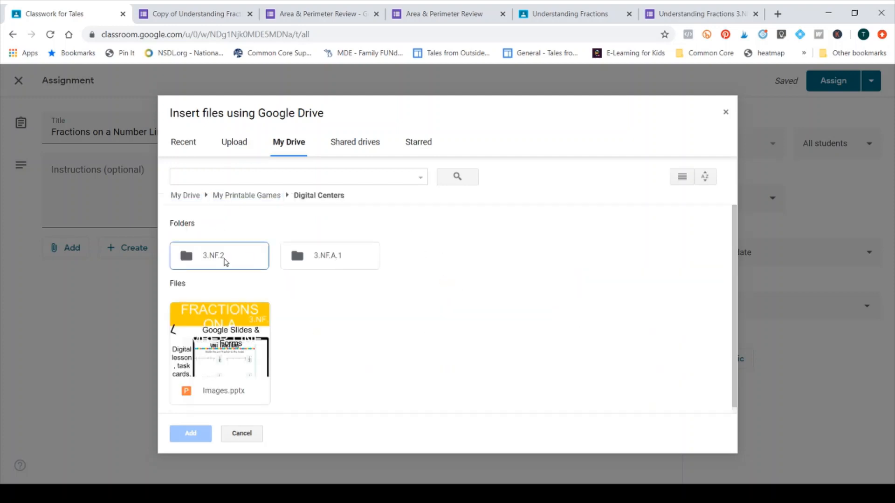
pyautogui.doubleClick(218, 255)
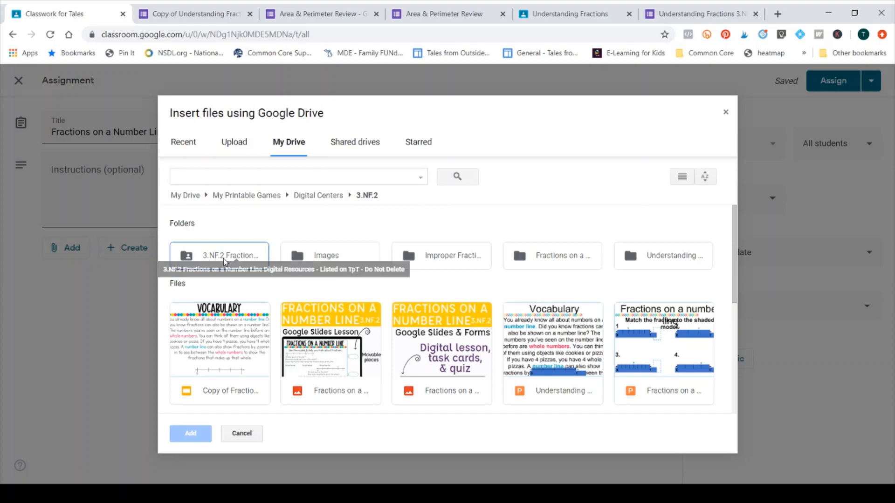
pyautogui.doubleClick(219, 255)
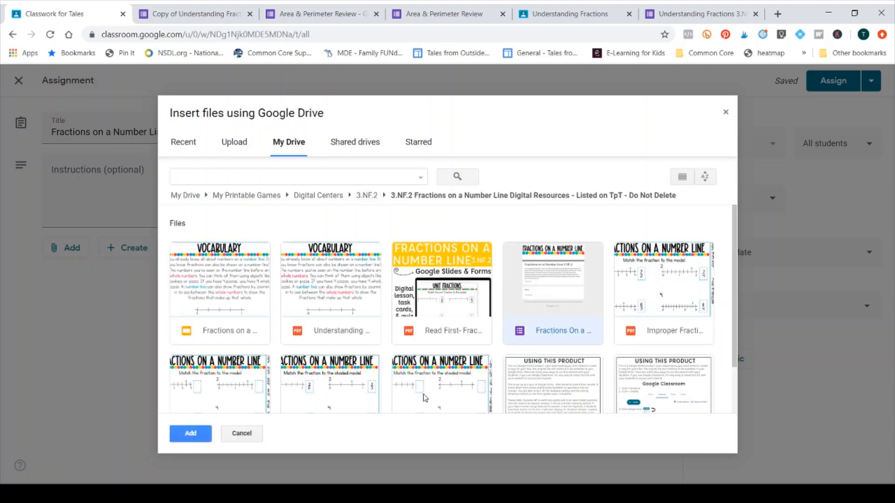
pyautogui.click(190, 434)
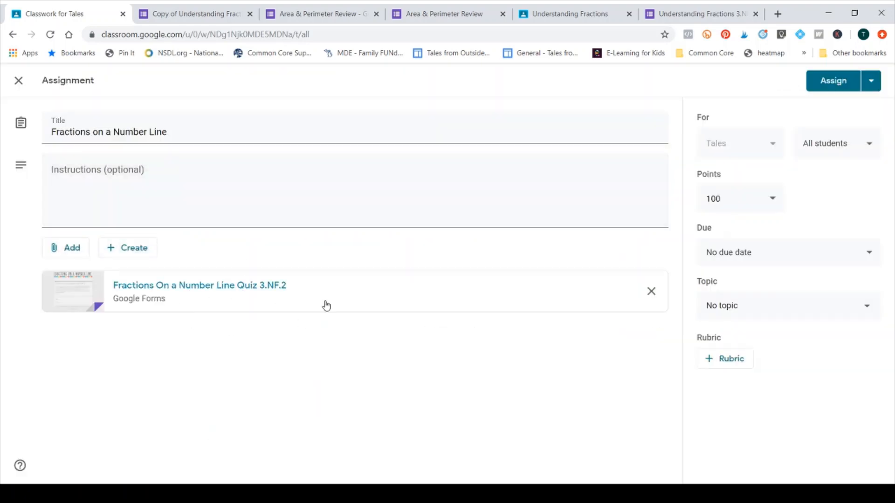
# Step: Write the instructions 'Please complete today' and reduce the points from 100 to 10
pyautogui.write('P')
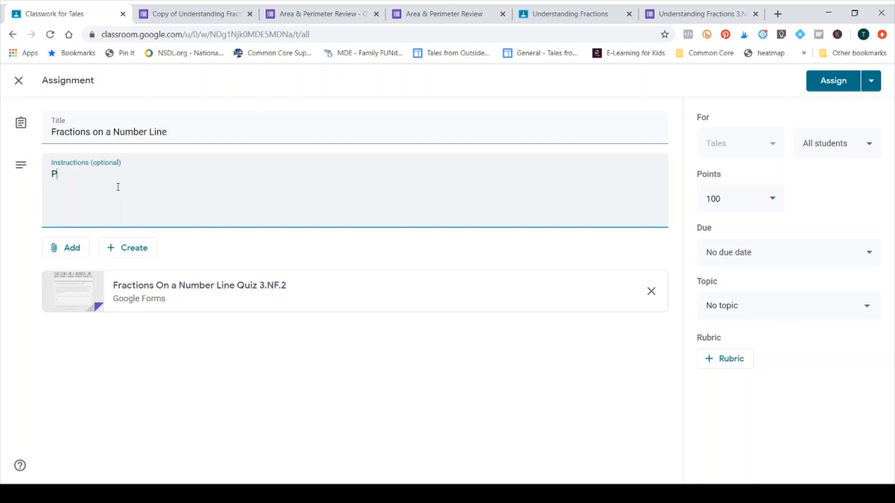
pyautogui.write('lease complete today')
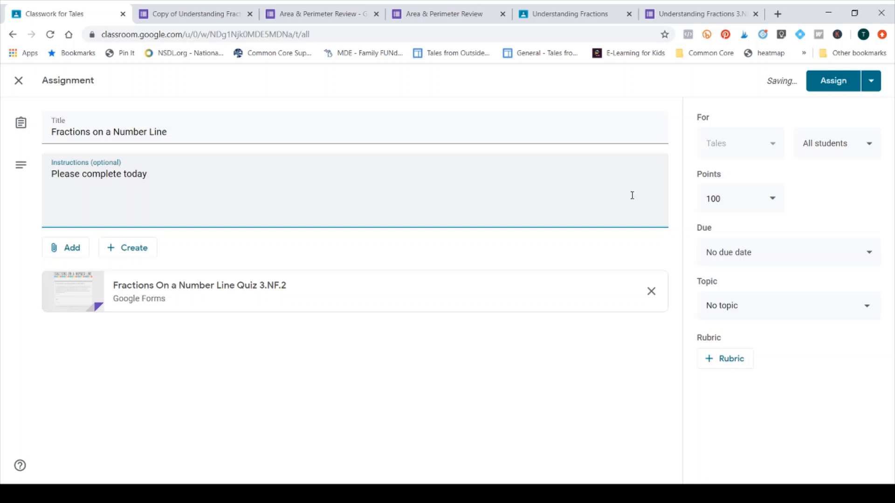
pyautogui.click(739, 198)
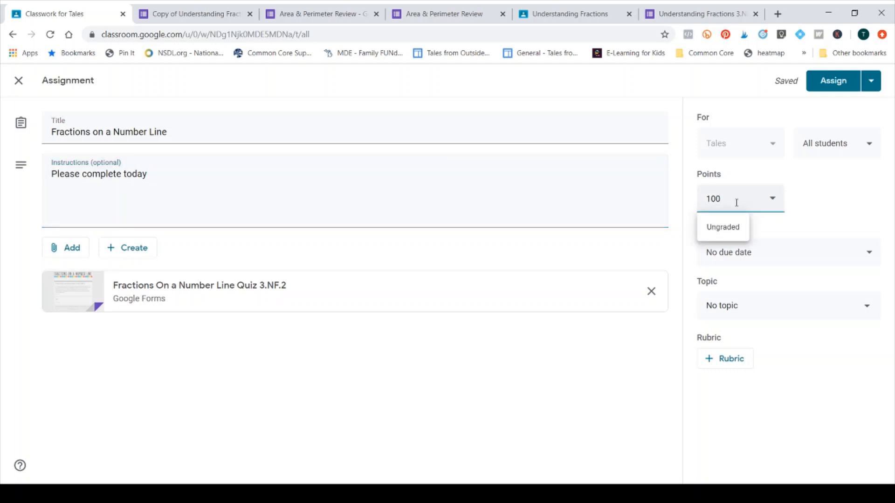
pyautogui.press('Backspace')
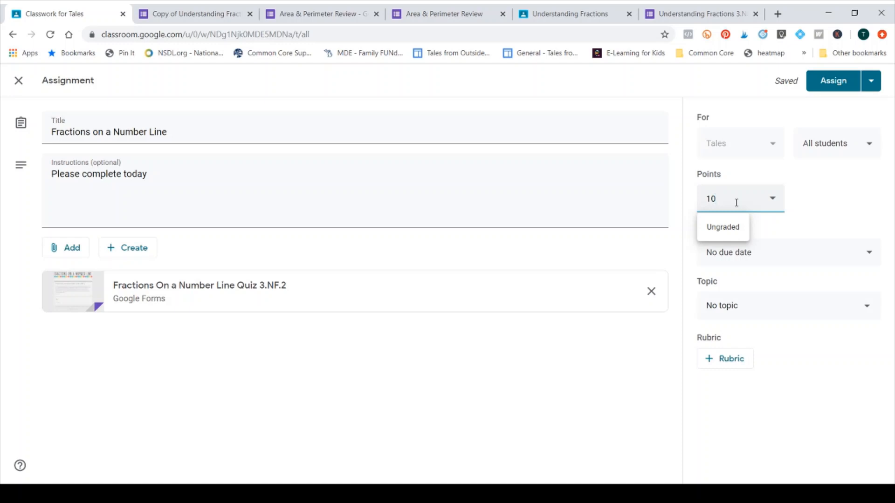
pyautogui.moveTo(830, 213)
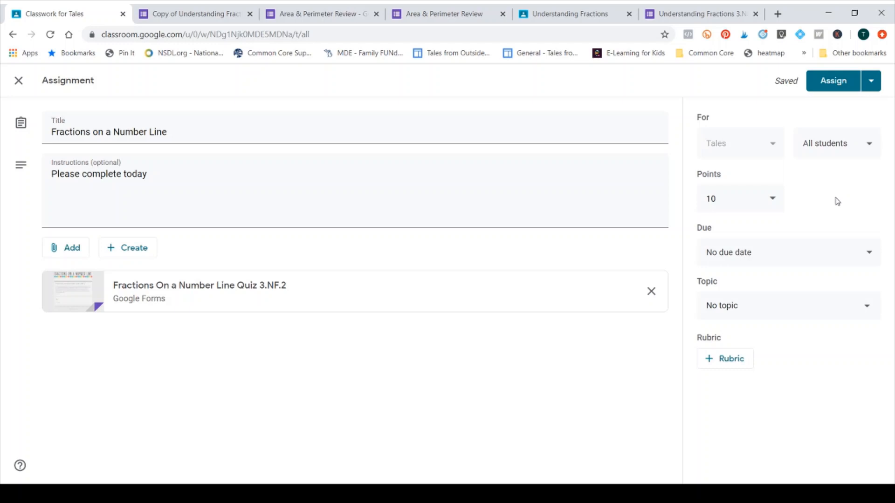
pyautogui.moveTo(831, 148)
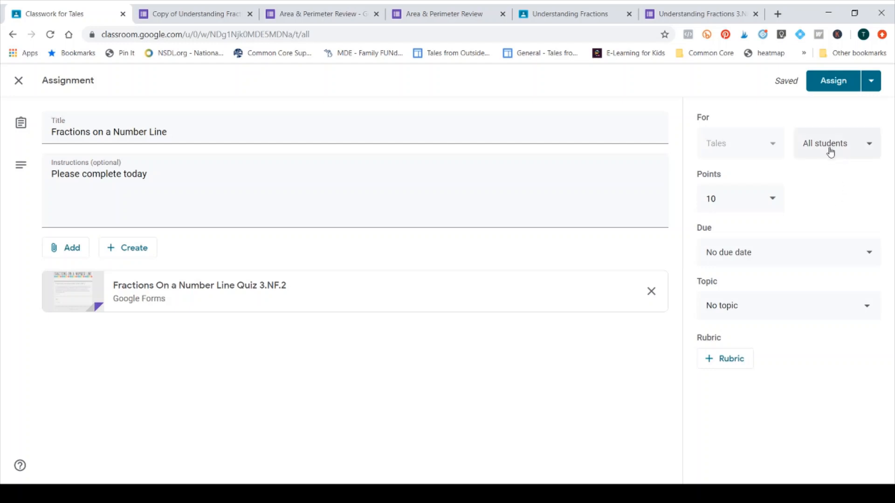
pyautogui.moveTo(832, 153)
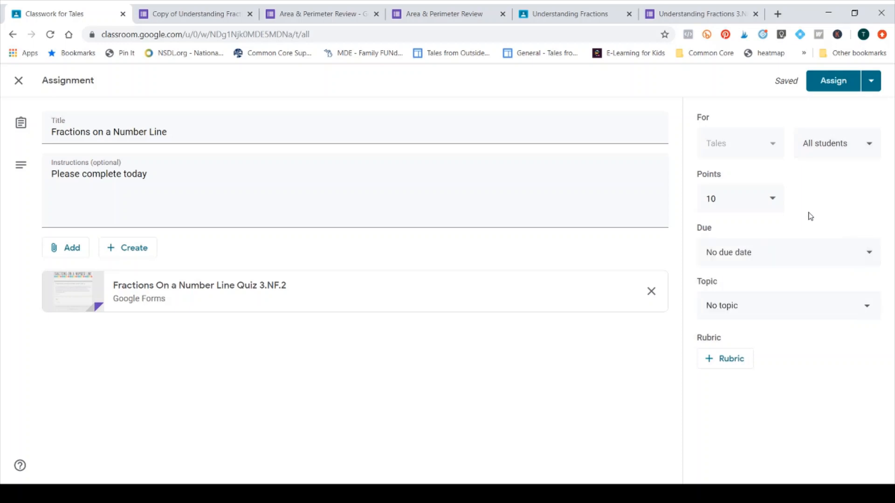
pyautogui.moveTo(743, 316)
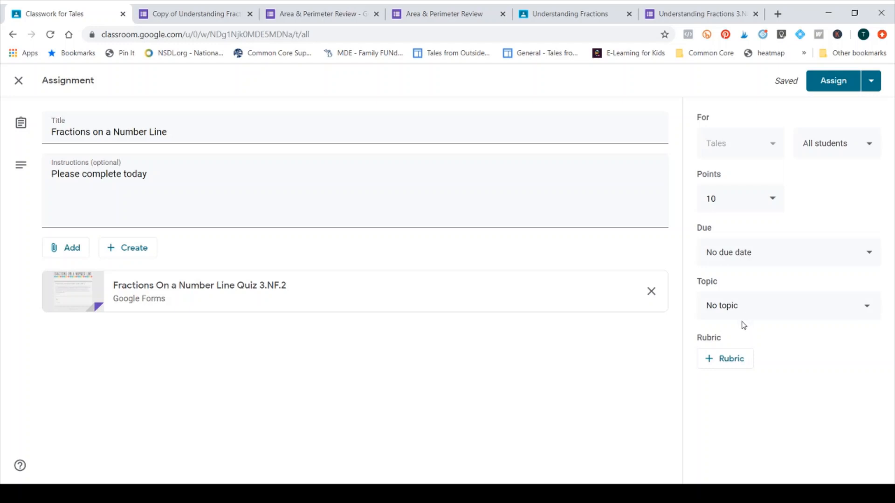
pyautogui.moveTo(740, 317)
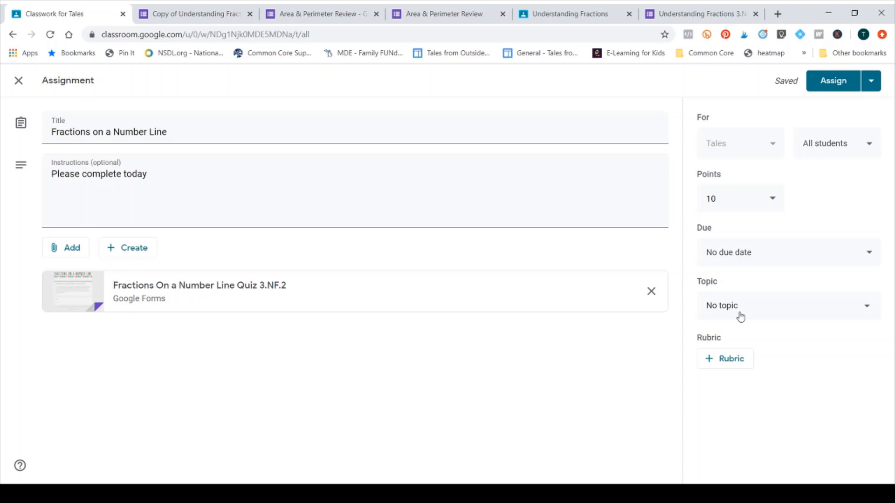
# Step: Publish the Fractions on a Number Line assignment to the Tales class
pyautogui.click(832, 81)
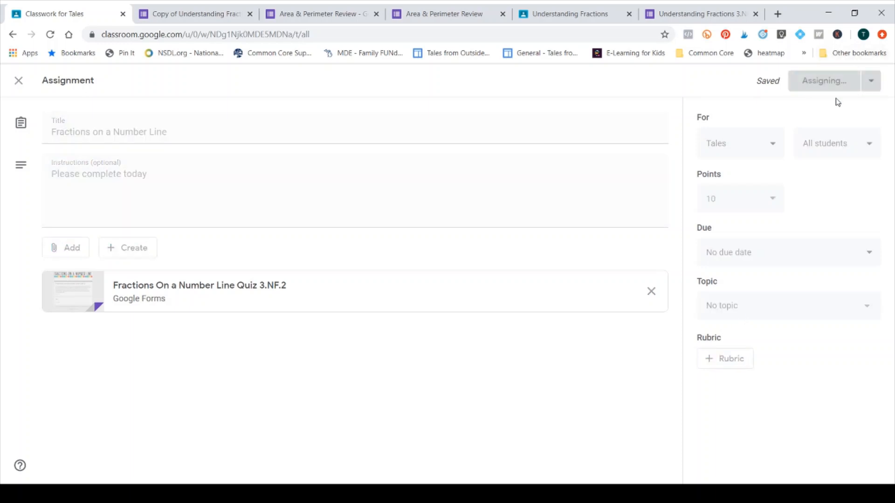
pyautogui.click(823, 80)
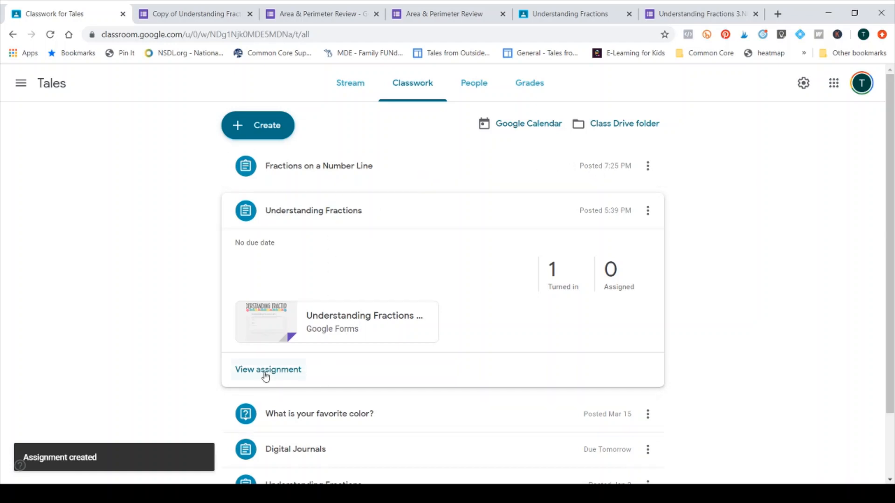
pyautogui.moveTo(560, 256)
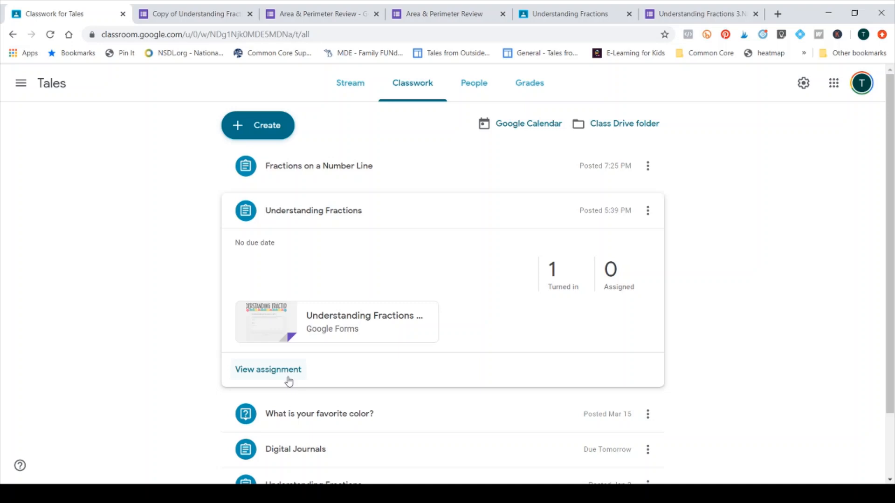
# Step: View the Understanding Fractions student work and check the status filter and sort options
pyautogui.click(267, 369)
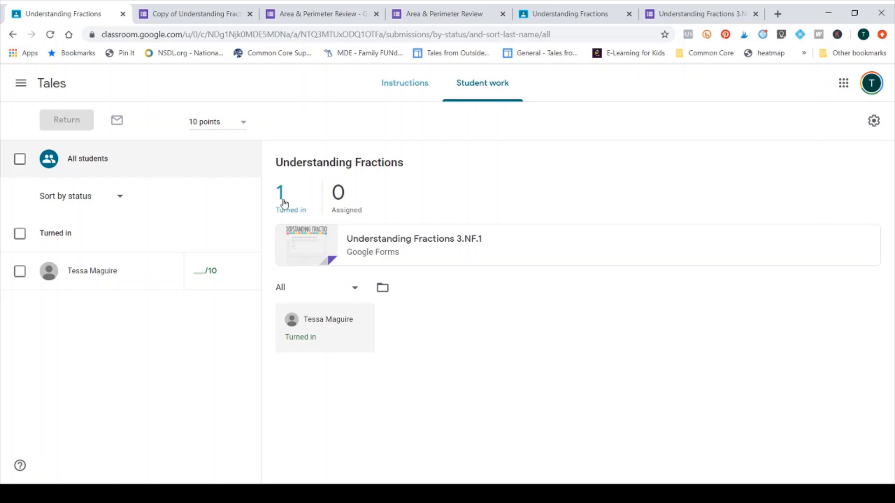
pyautogui.moveTo(294, 224)
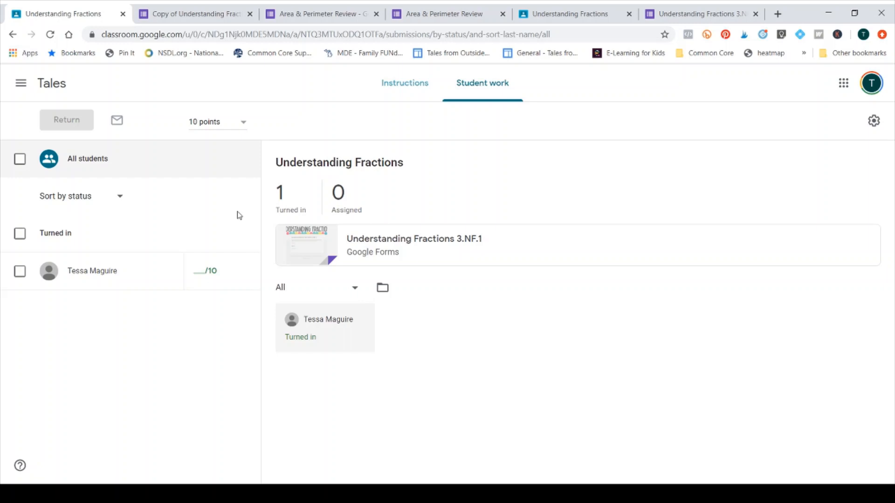
pyautogui.click(317, 287)
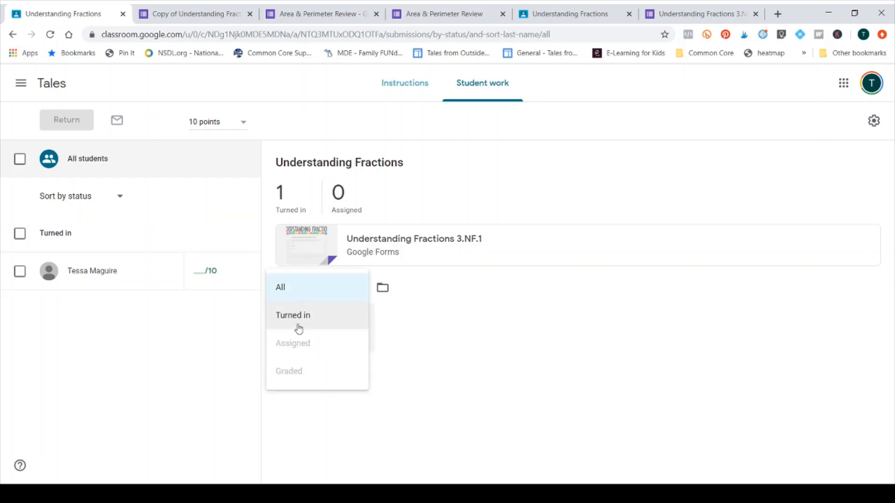
pyautogui.moveTo(298, 350)
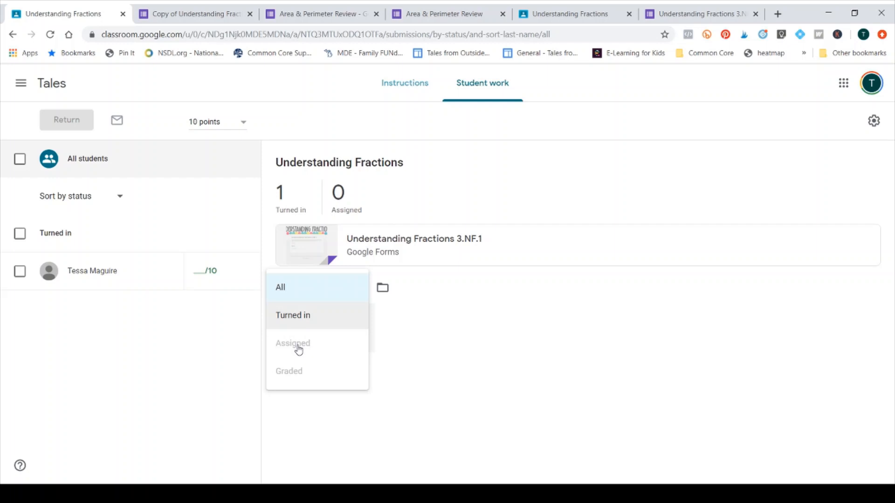
pyautogui.moveTo(298, 345)
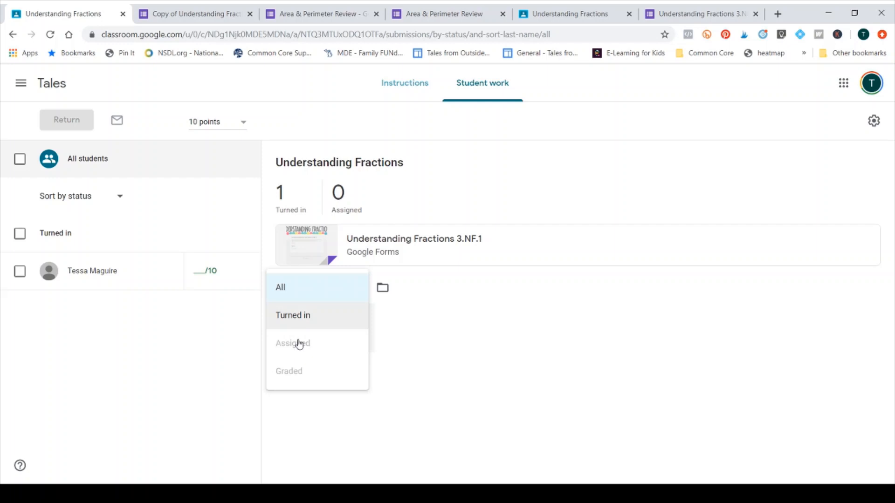
pyautogui.moveTo(300, 391)
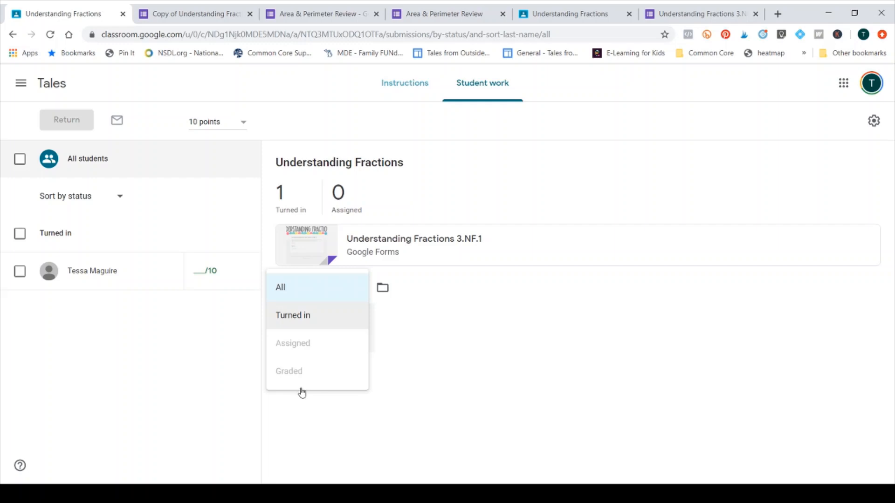
pyautogui.moveTo(169, 370)
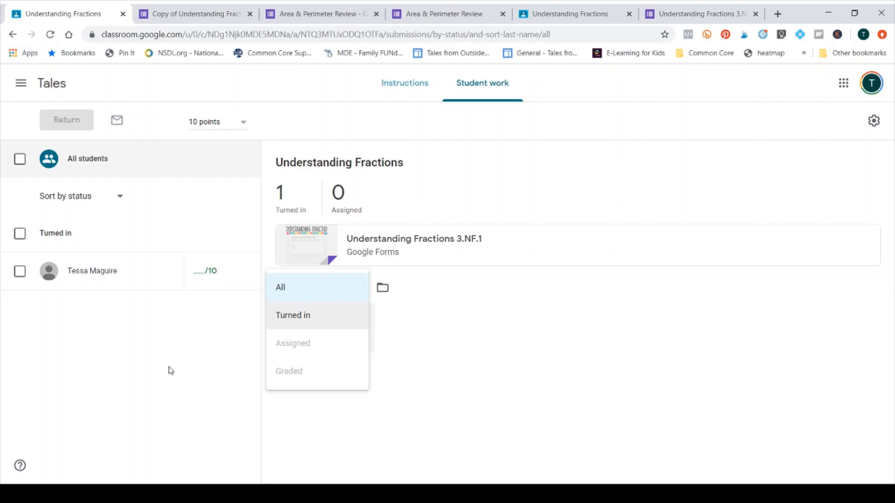
pyautogui.moveTo(99, 207)
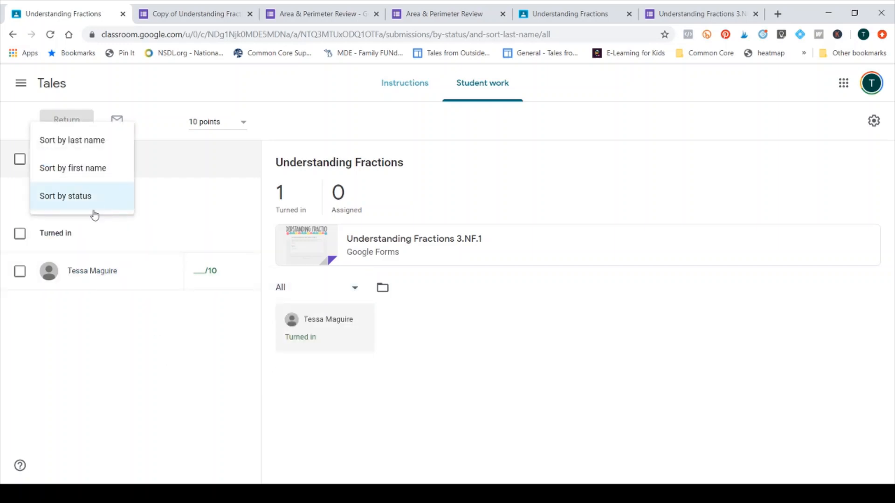
pyautogui.moveTo(98, 207)
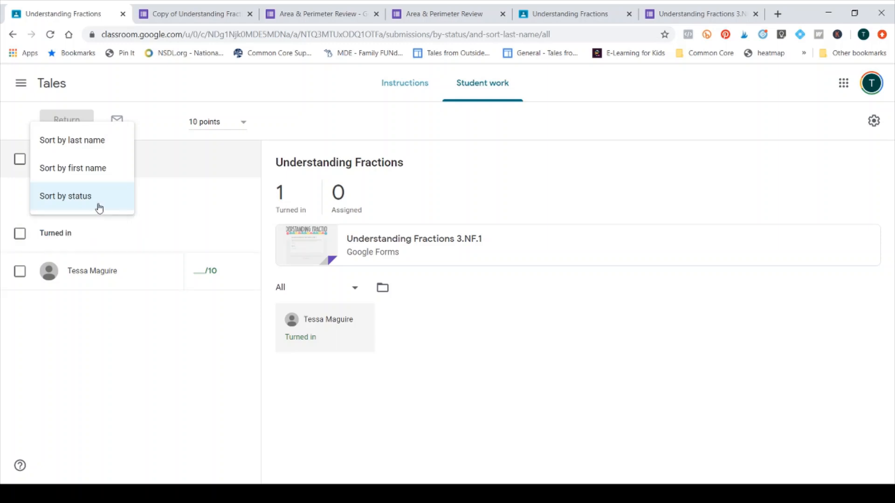
pyautogui.moveTo(280, 122)
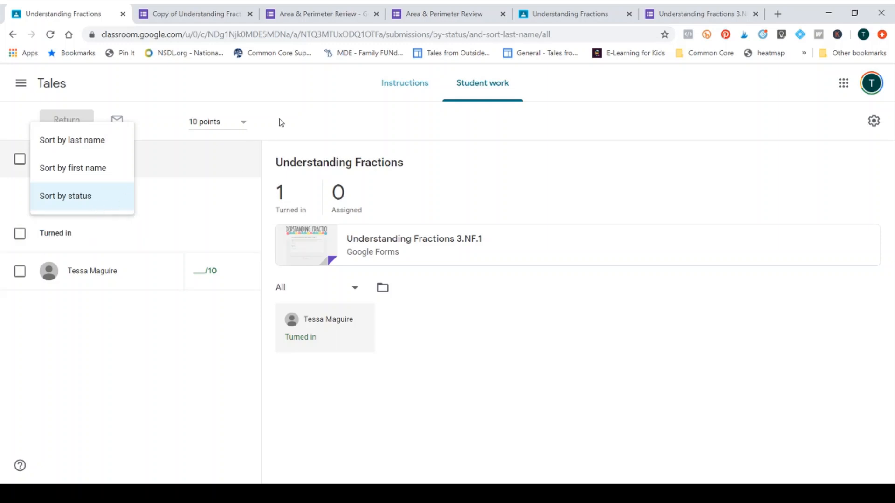
pyautogui.click(65, 196)
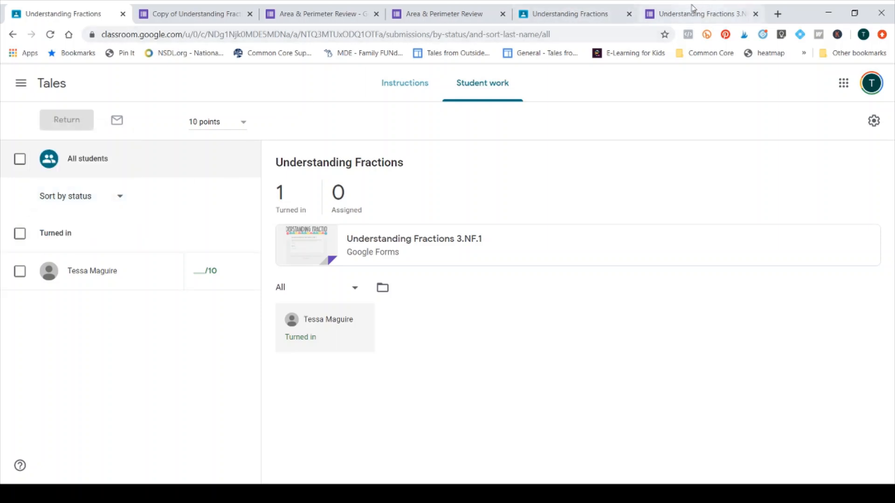
pyautogui.moveTo(684, 8)
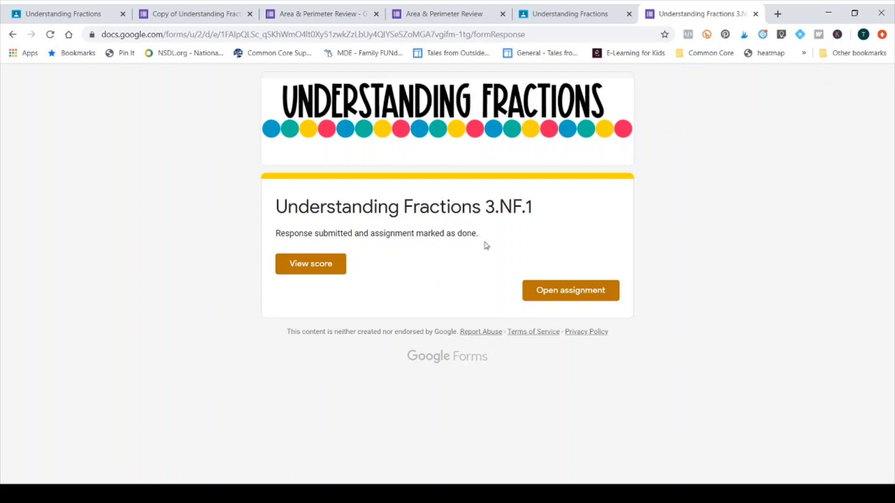
pyautogui.moveTo(494, 253)
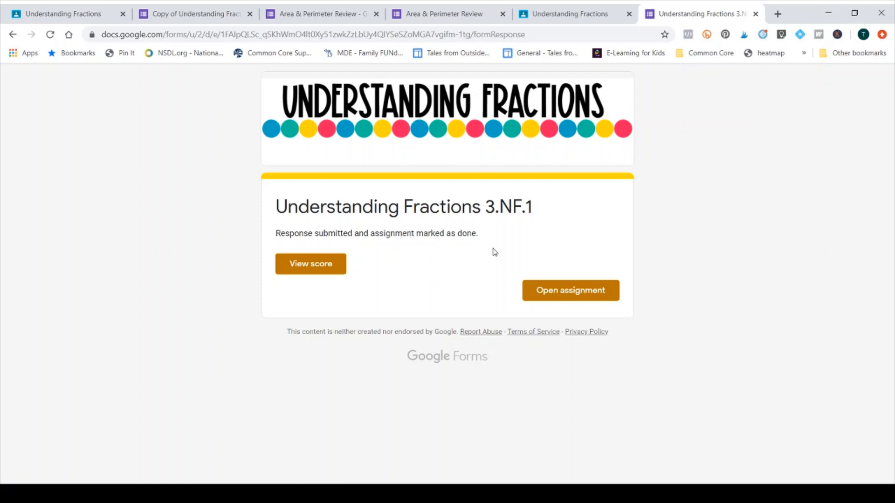
pyautogui.moveTo(477, 252)
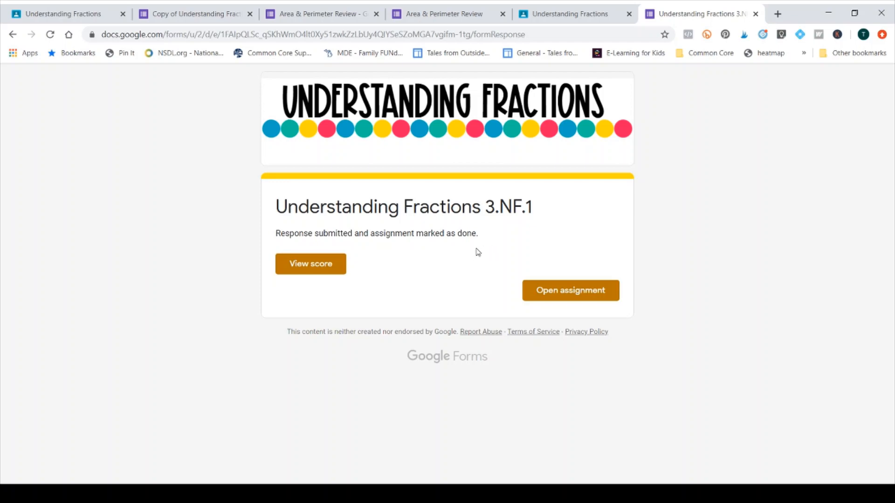
pyautogui.moveTo(508, 271)
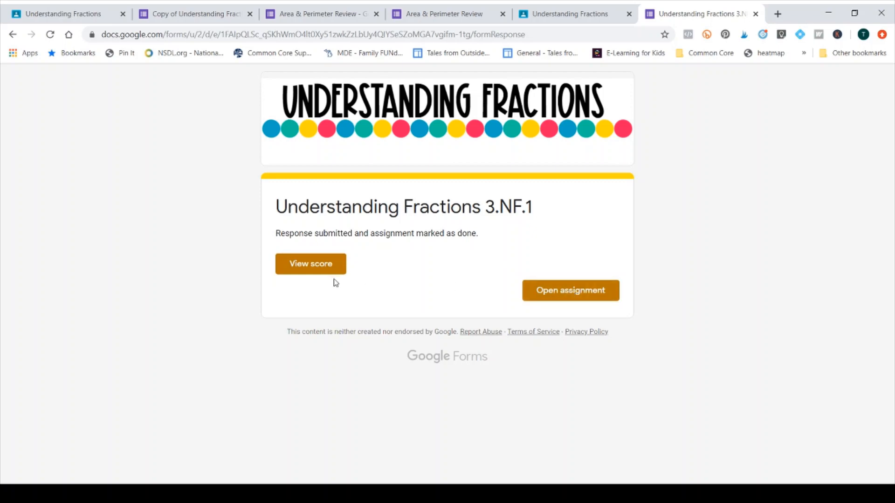
# Step: View the student's 5/10 scored quiz and scroll through answers, correct answers and feedback
pyautogui.click(309, 264)
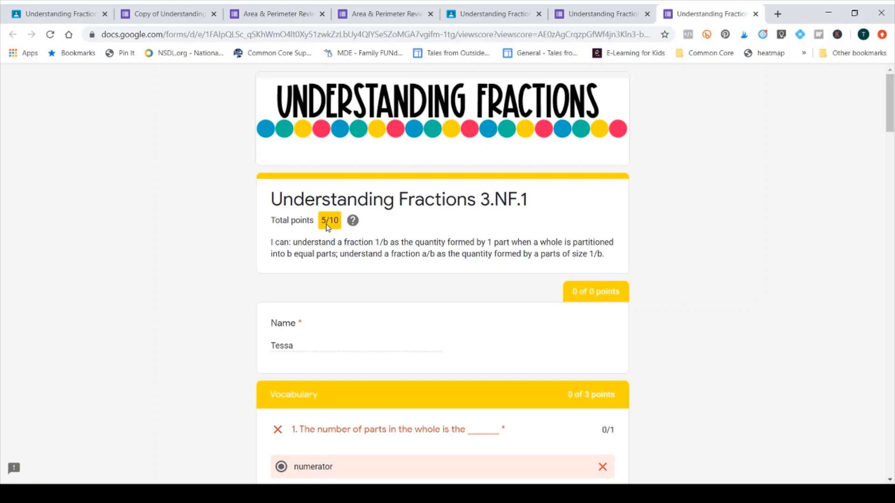
pyautogui.scroll(-3)
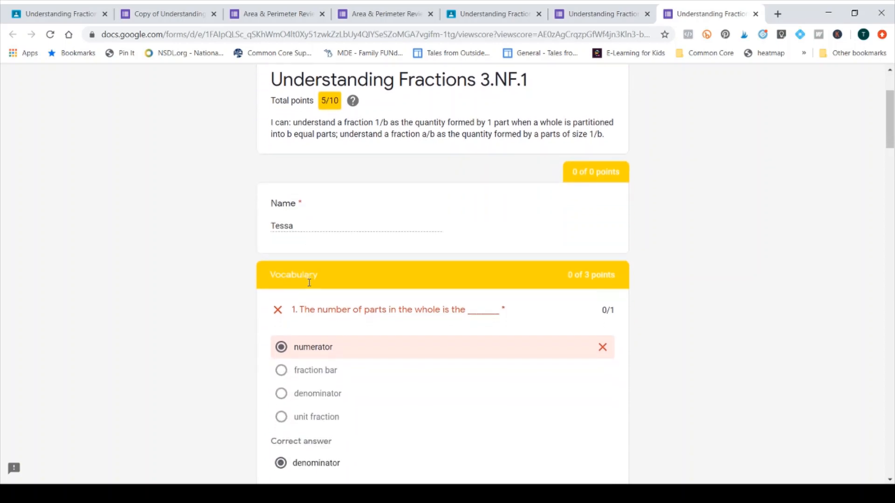
pyautogui.scroll(-3)
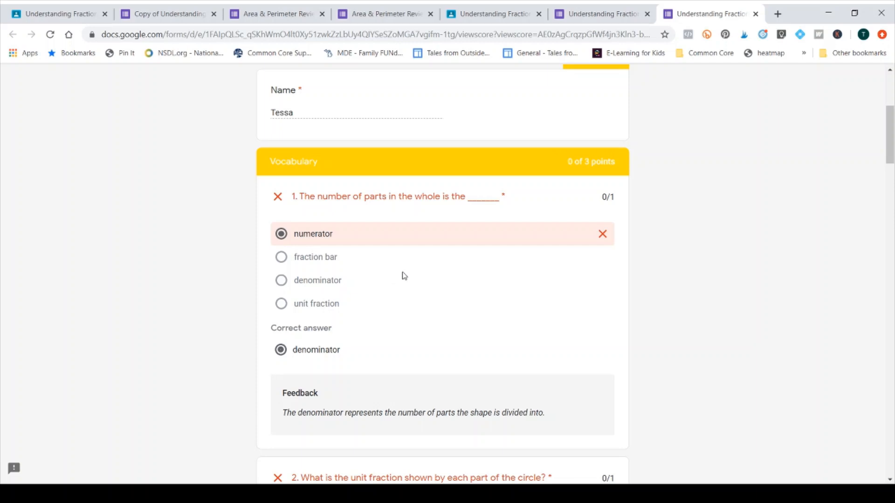
pyautogui.moveTo(351, 219)
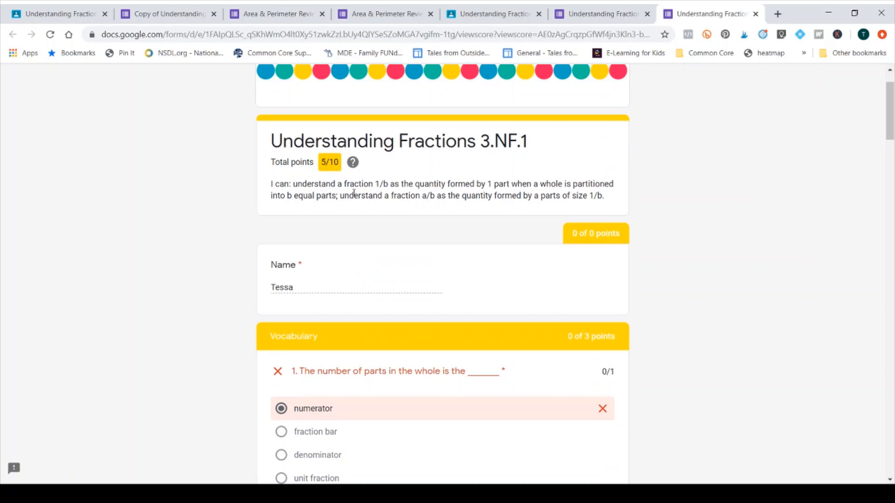
pyautogui.scroll(-3)
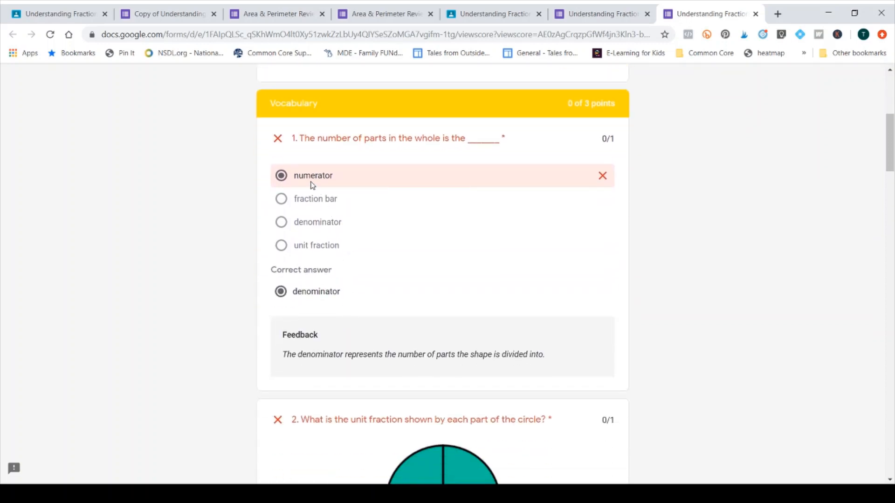
pyautogui.moveTo(355, 374)
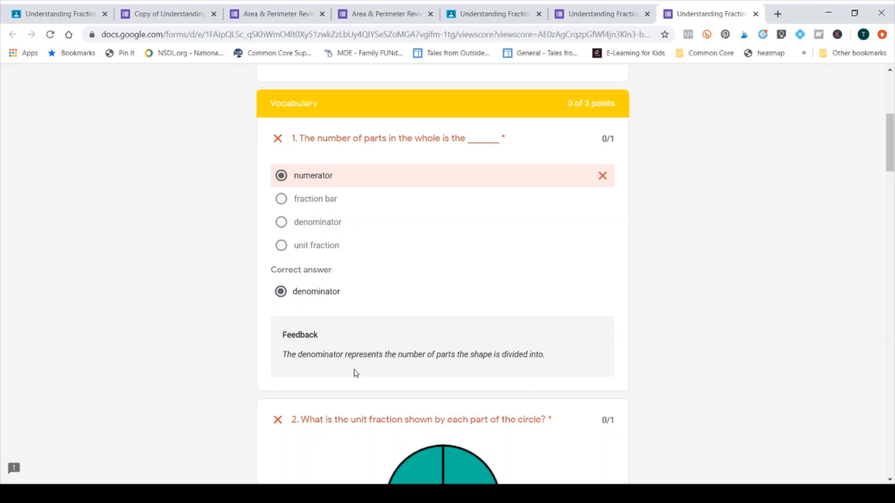
pyautogui.moveTo(890, 178)
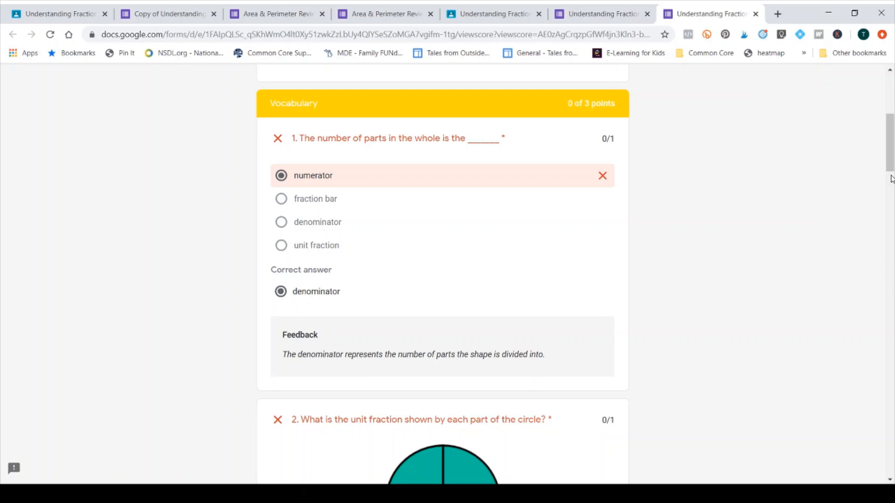
pyautogui.moveTo(767, 292)
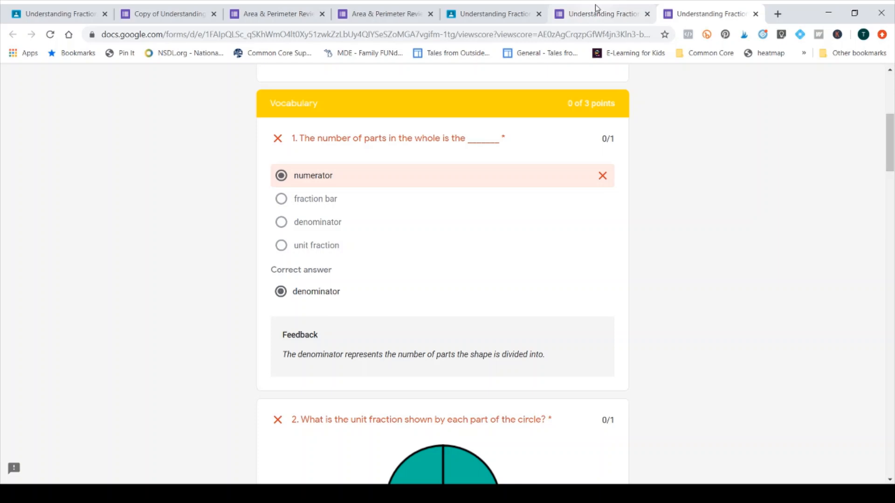
# Step: Switch to the editor of Copy of Understanding Fractions Quiz 3.NF.1
pyautogui.click(167, 13)
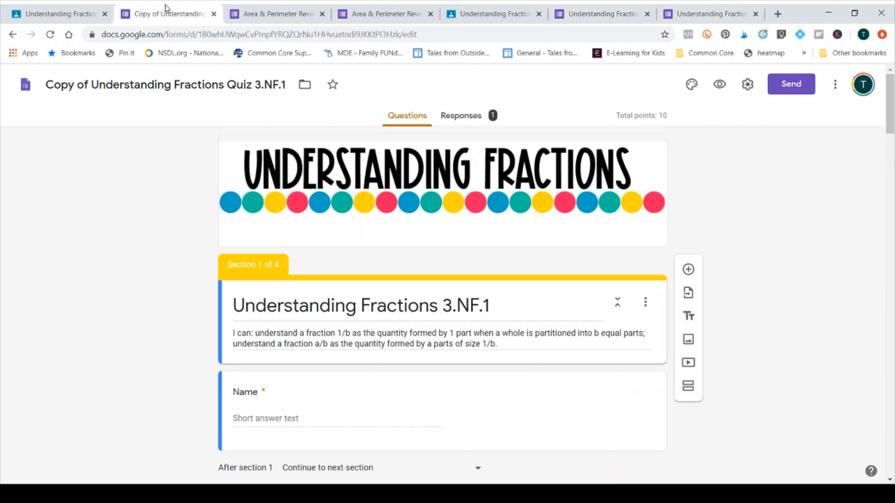
pyautogui.moveTo(200, 261)
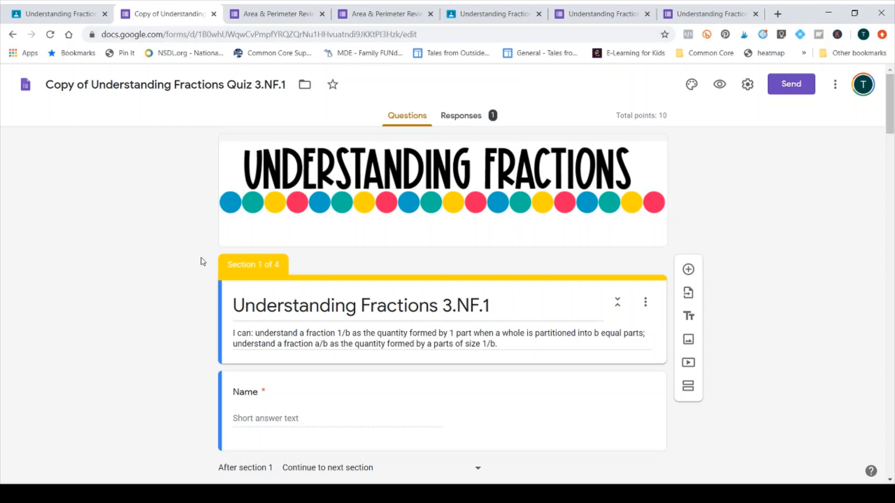
pyautogui.moveTo(196, 286)
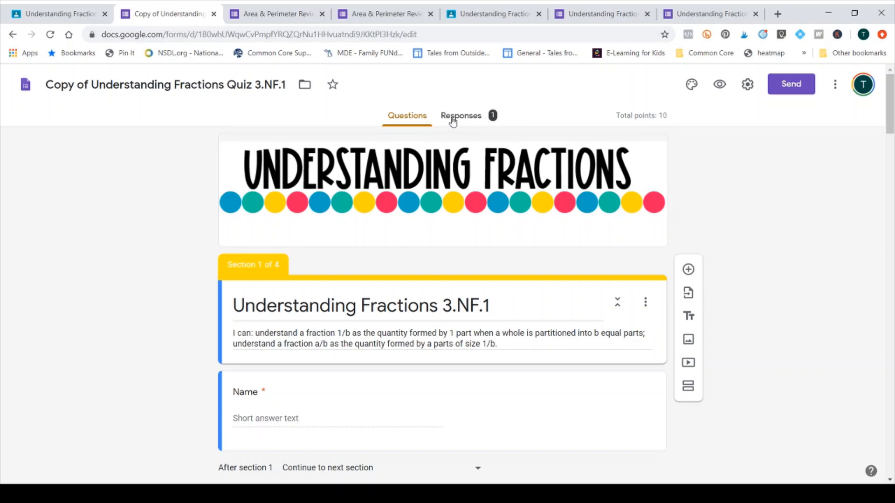
pyautogui.click(461, 116)
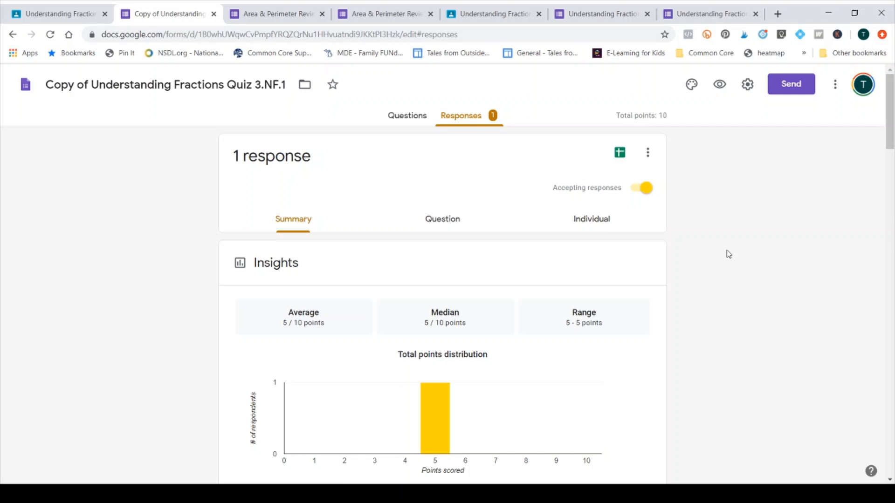
pyautogui.scroll(-3)
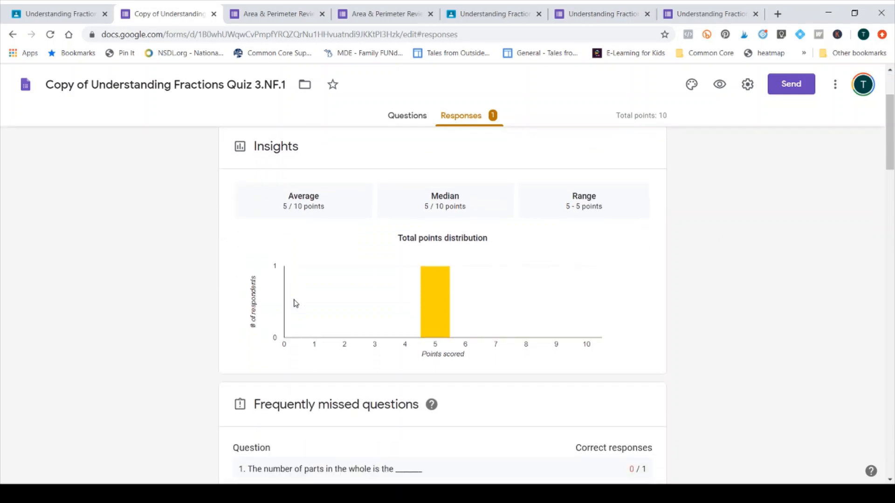
pyautogui.scroll(-3)
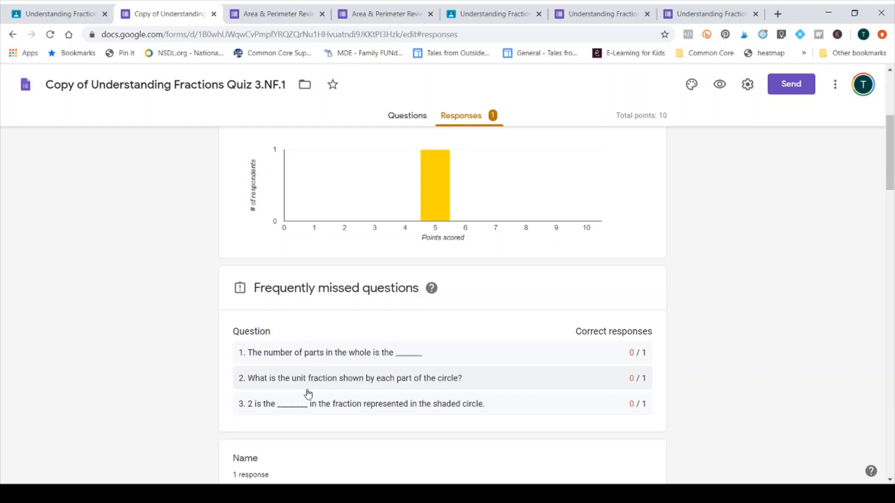
pyautogui.moveTo(308, 394)
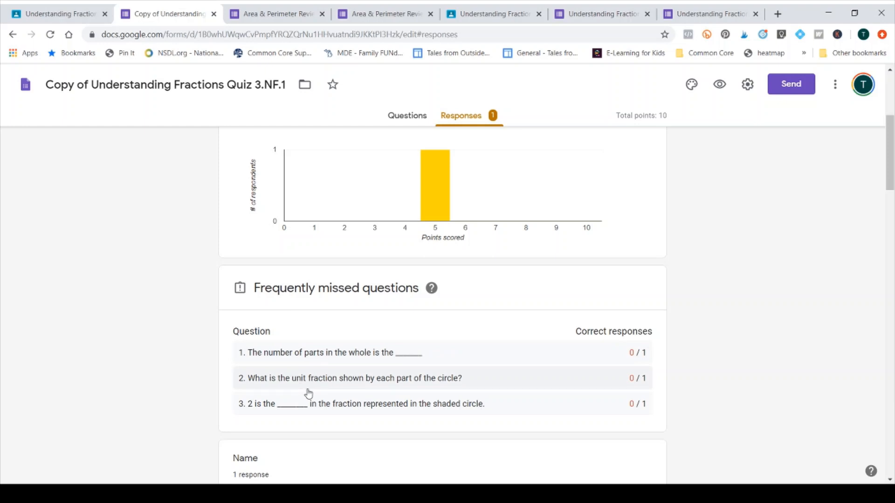
pyautogui.scroll(-3)
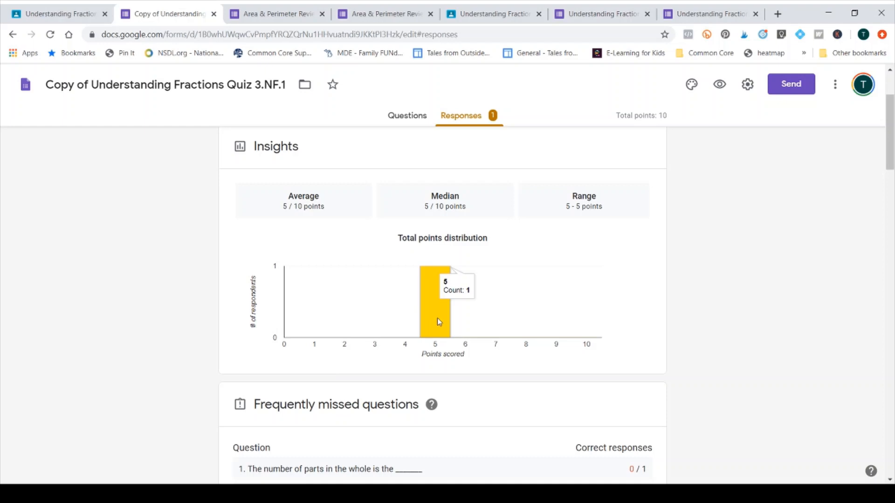
pyautogui.moveTo(617, 201)
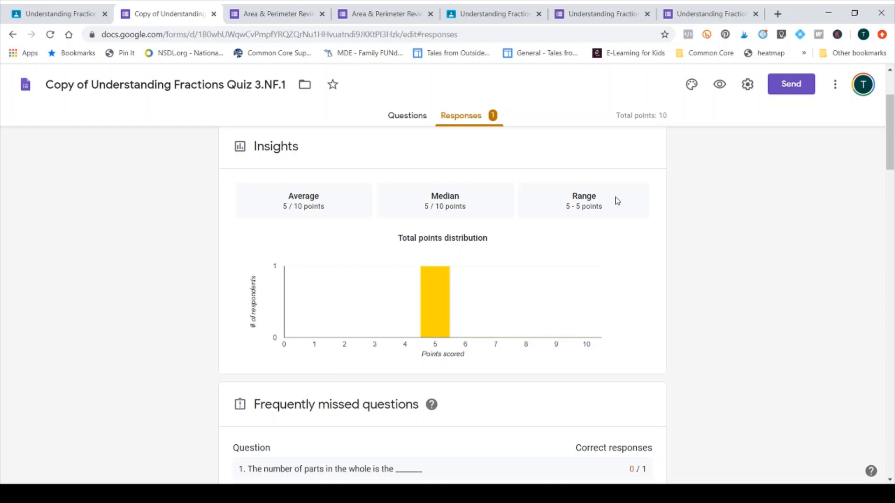
pyautogui.scroll(-3)
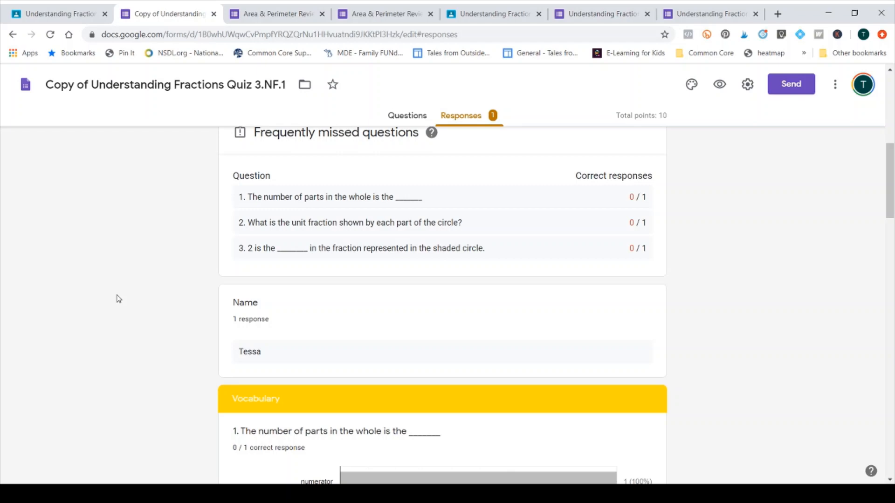
pyautogui.scroll(-3)
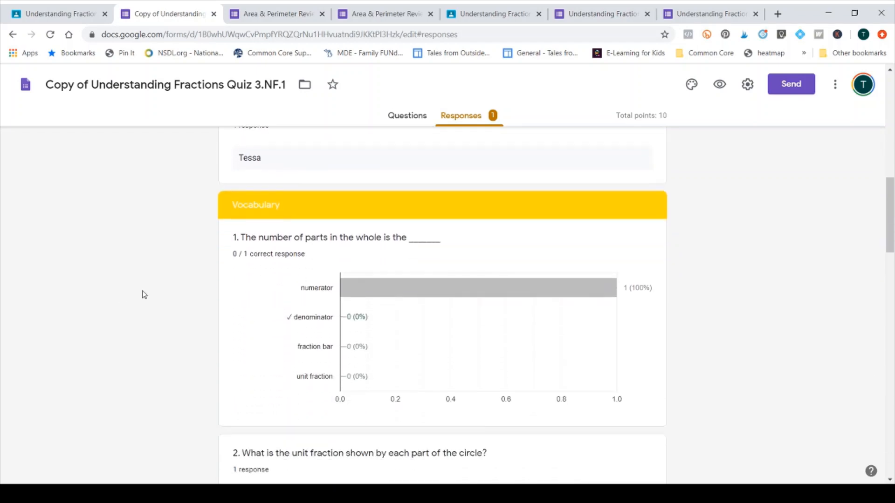
pyautogui.scroll(-3)
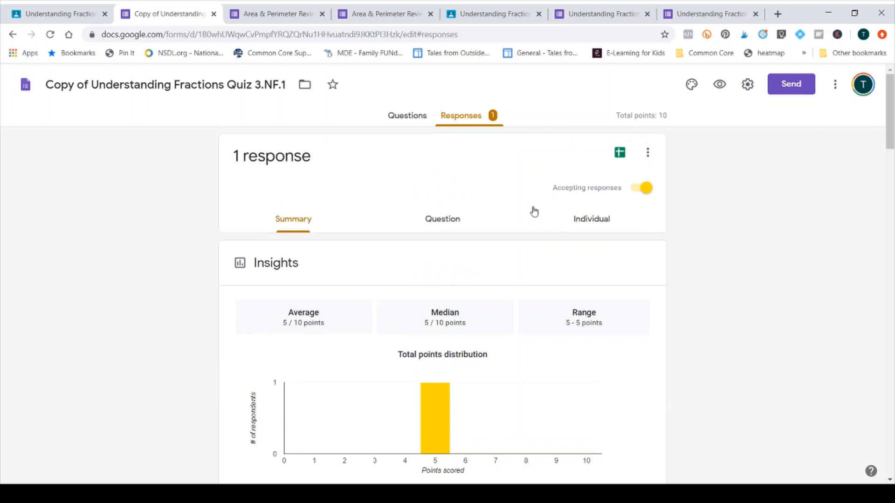
# Step: Review responses by question and advance to question 1, scored 0/1 with feedback
pyautogui.click(442, 218)
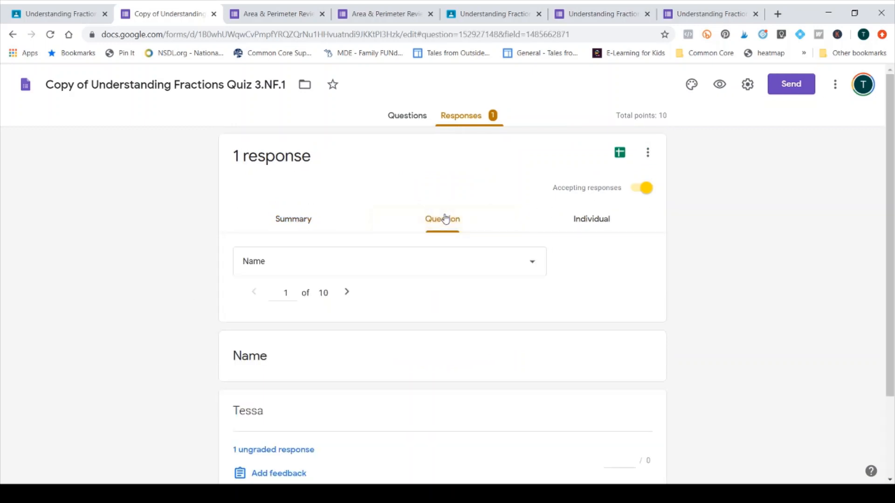
pyautogui.scroll(-3)
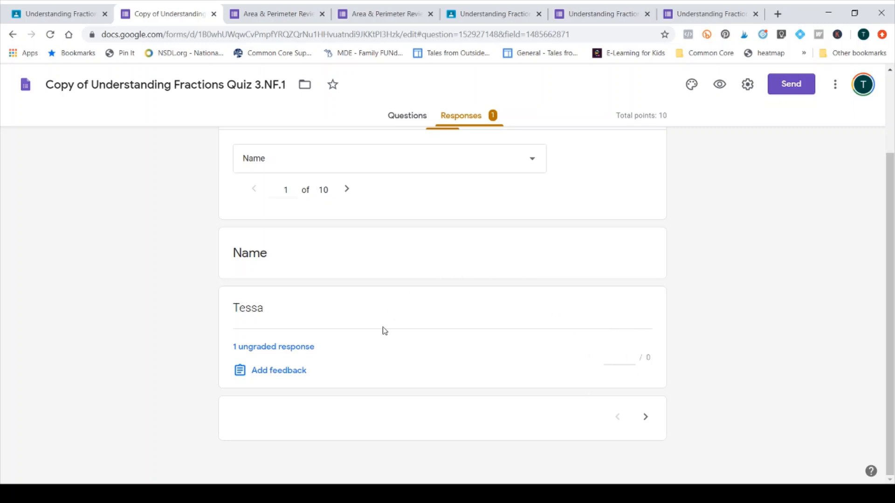
pyautogui.moveTo(423, 192)
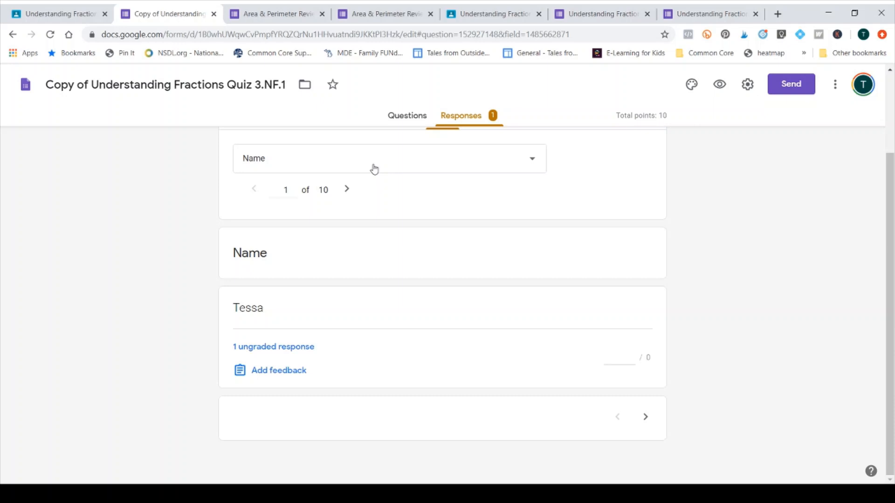
pyautogui.click(347, 189)
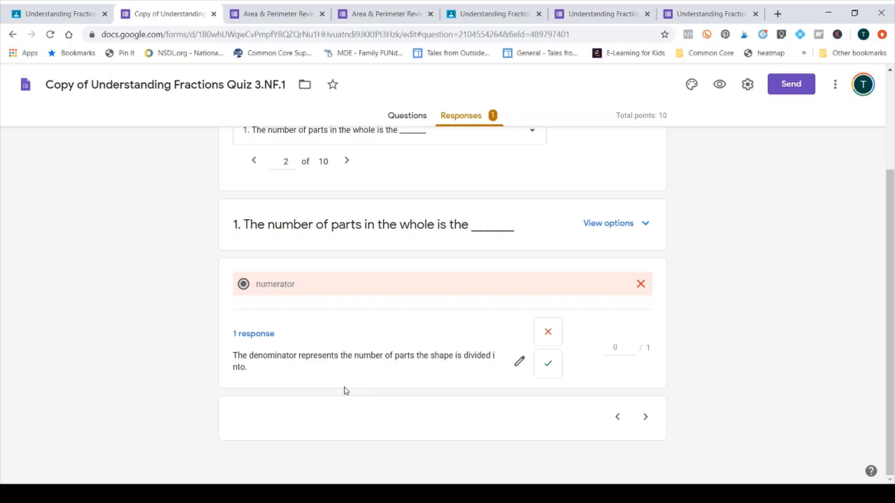
pyautogui.moveTo(348, 390)
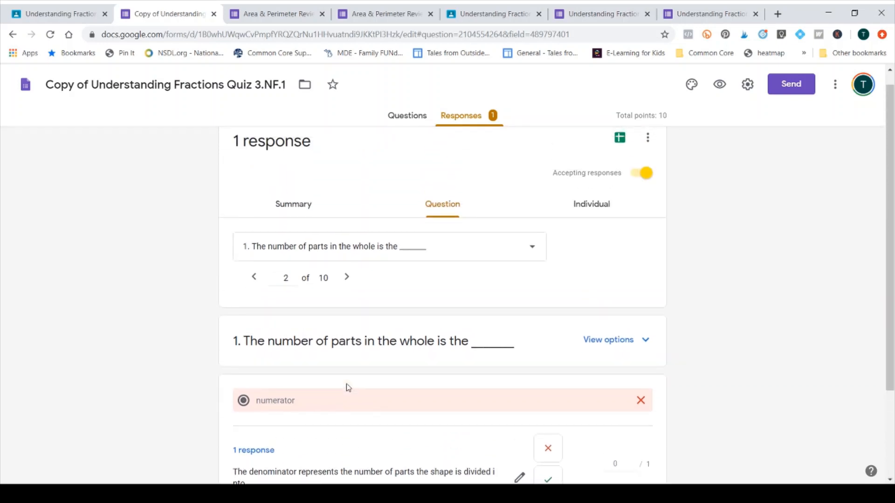
pyautogui.moveTo(591, 204)
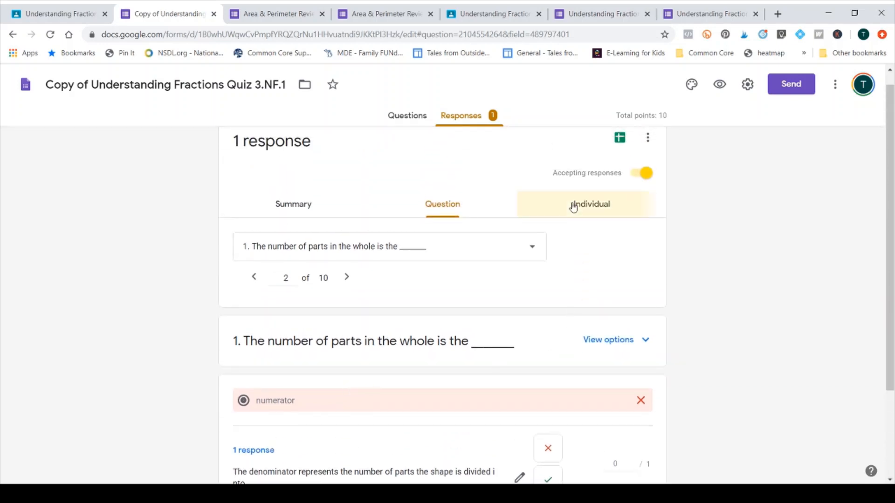
# Step: View the student's individual 5/10 submission and scroll down to question 9's written comparison
pyautogui.click(591, 204)
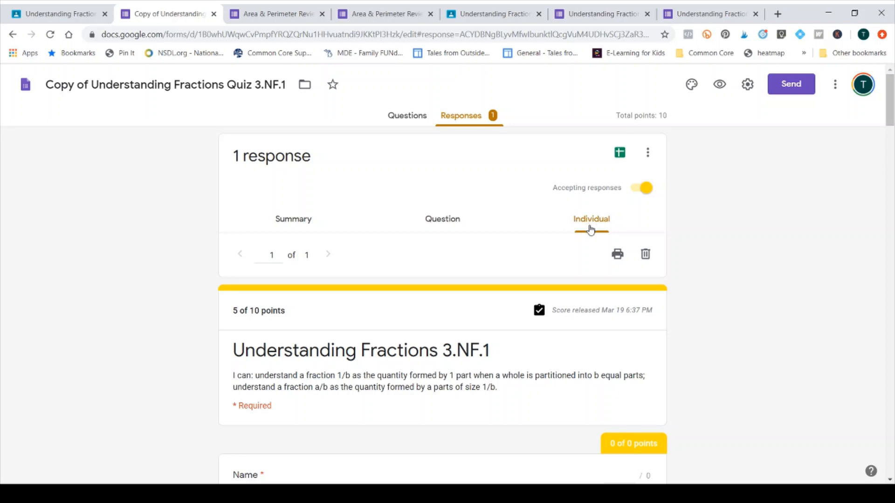
pyautogui.moveTo(551, 243)
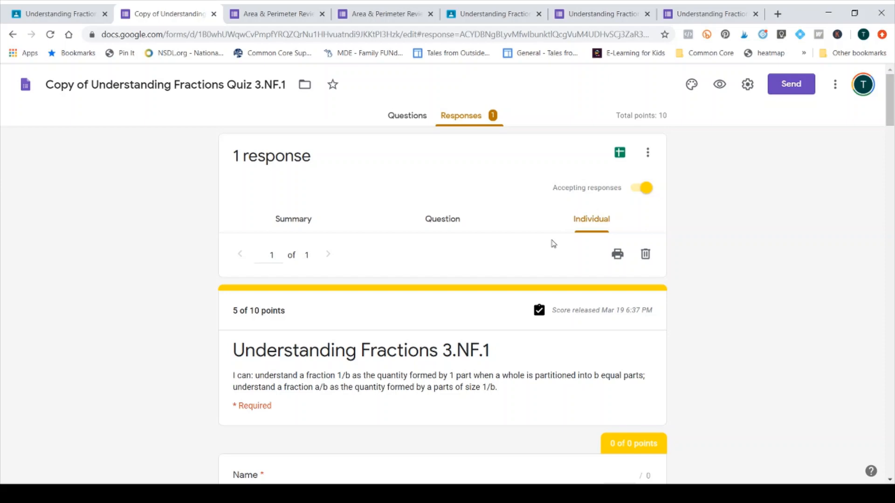
pyautogui.scroll(-3)
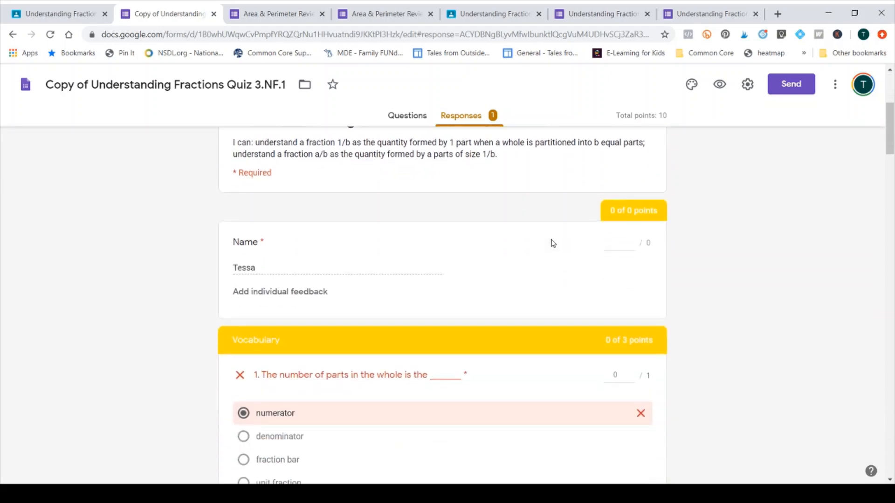
pyautogui.scroll(-3)
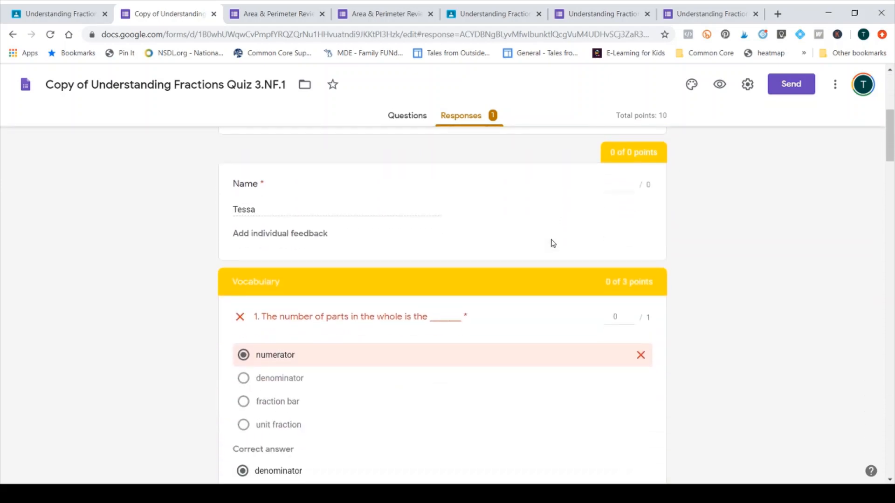
pyautogui.scroll(-3)
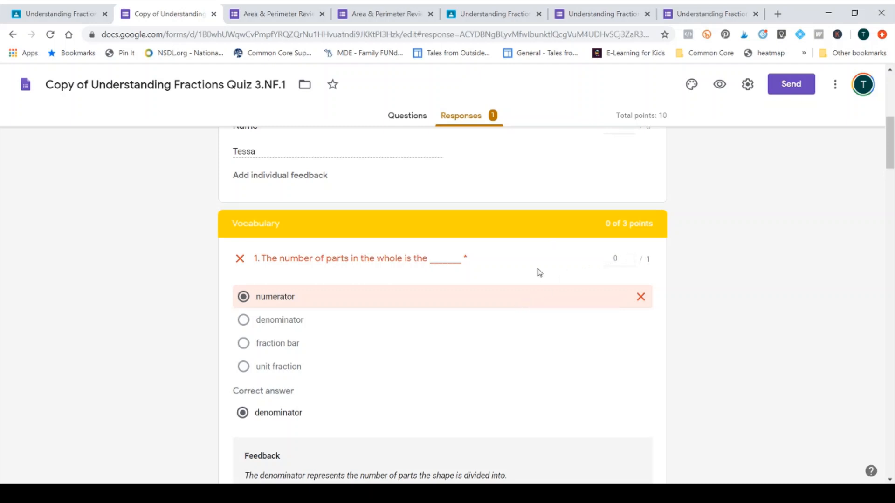
pyautogui.moveTo(261, 313)
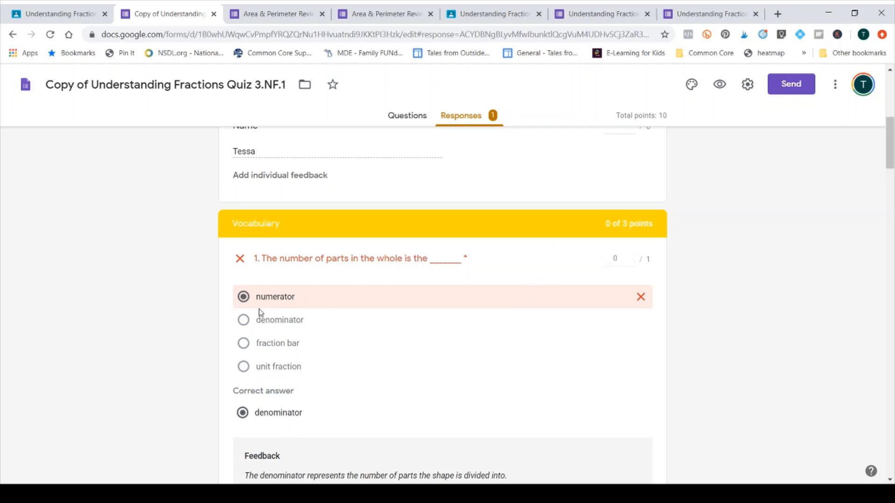
pyautogui.scroll(-3)
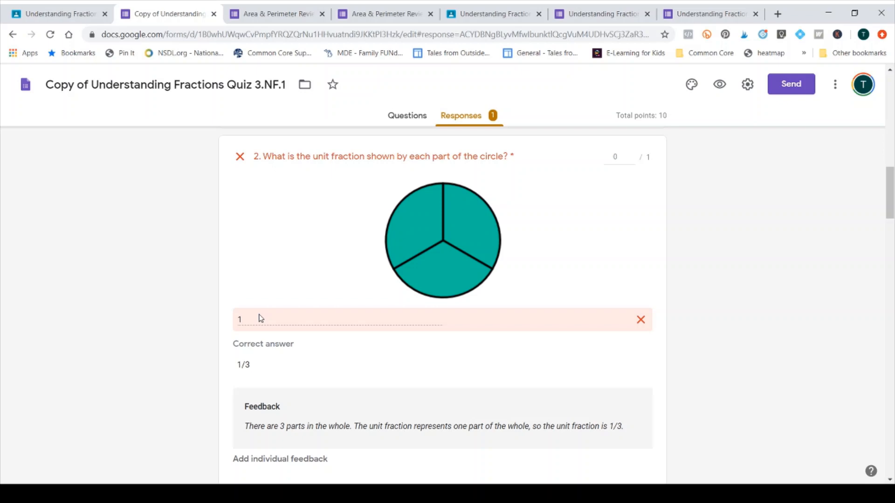
pyautogui.scroll(-3)
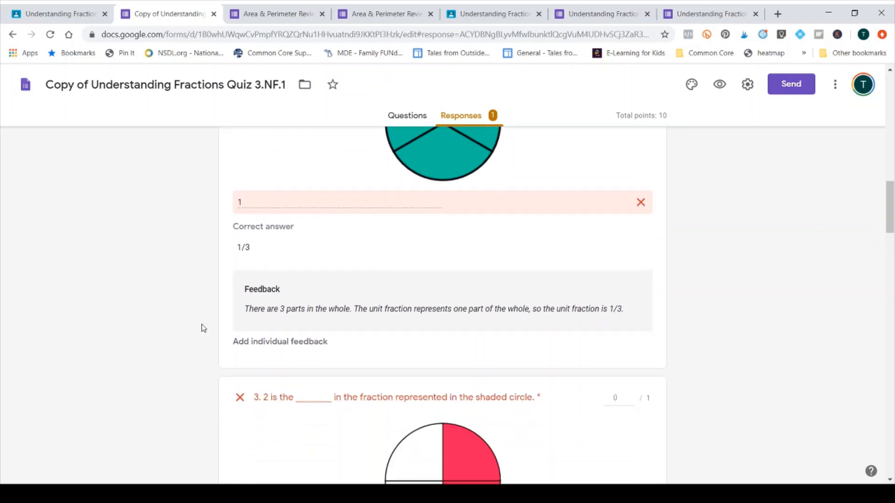
pyautogui.scroll(-3)
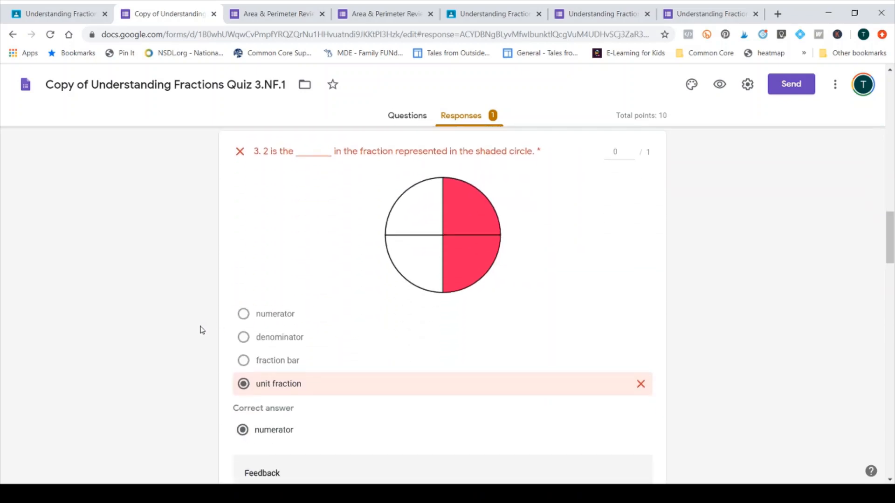
pyautogui.scroll(-3)
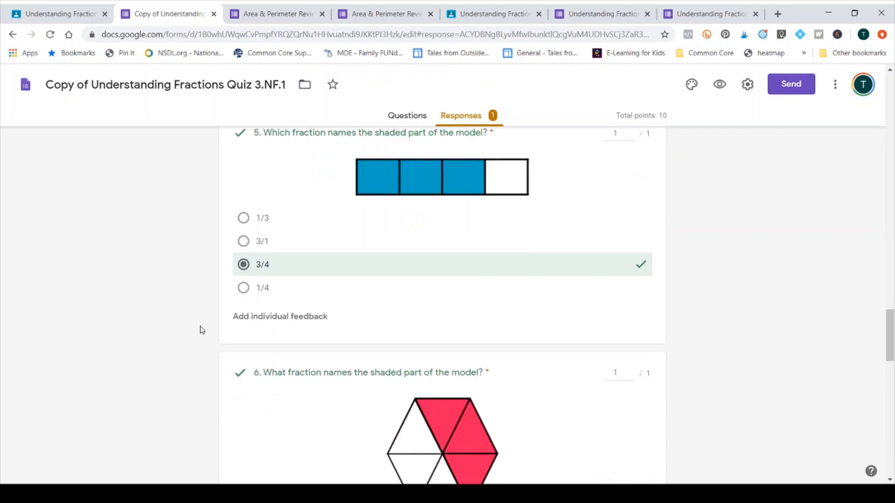
pyautogui.scroll(-3)
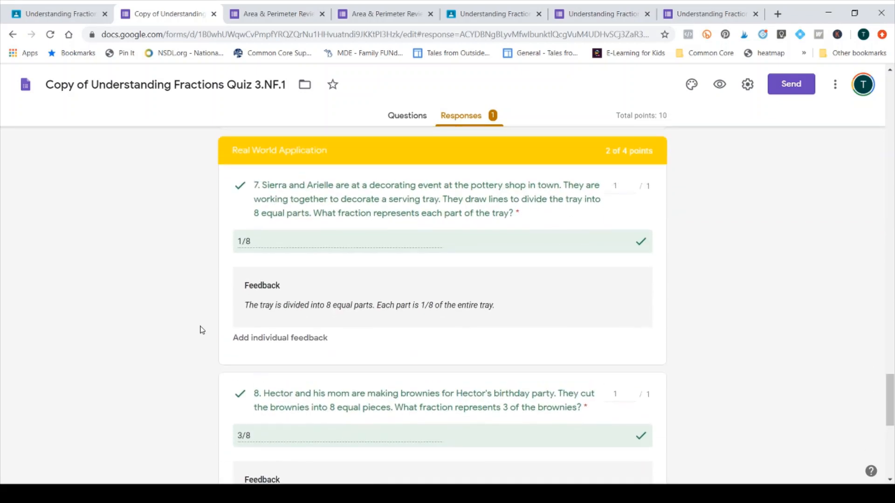
pyautogui.moveTo(273, 234)
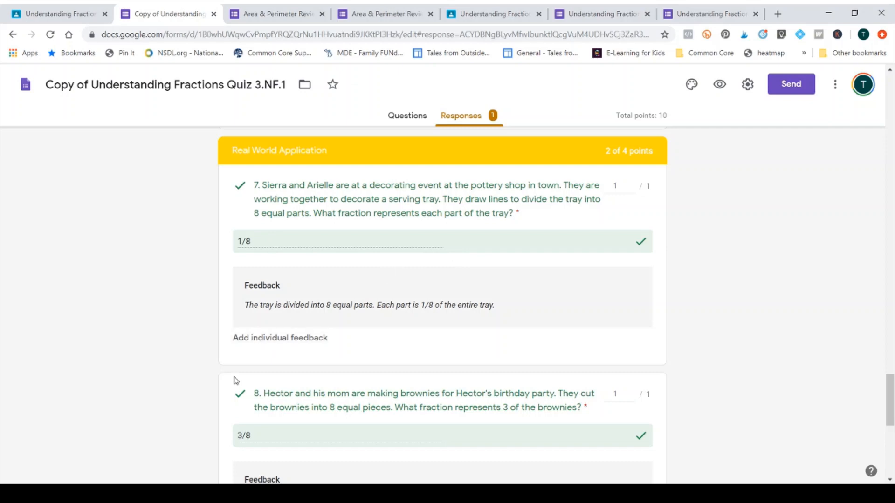
pyautogui.scroll(-3)
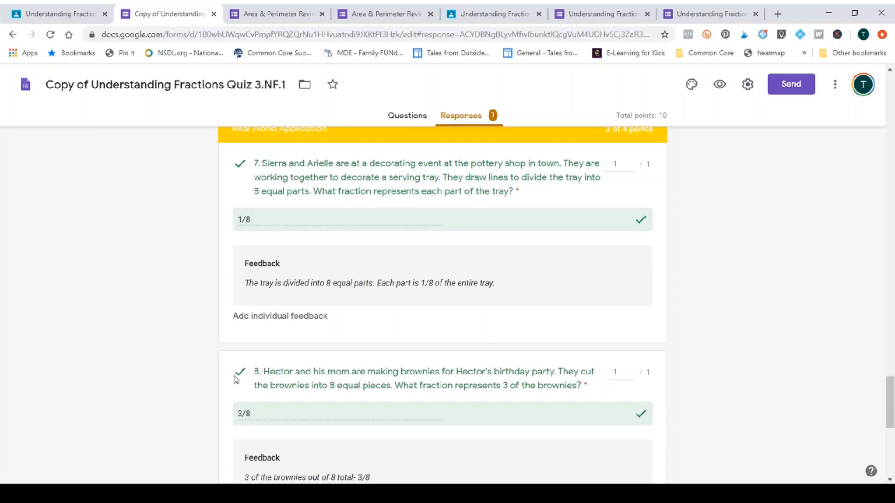
pyautogui.scroll(-3)
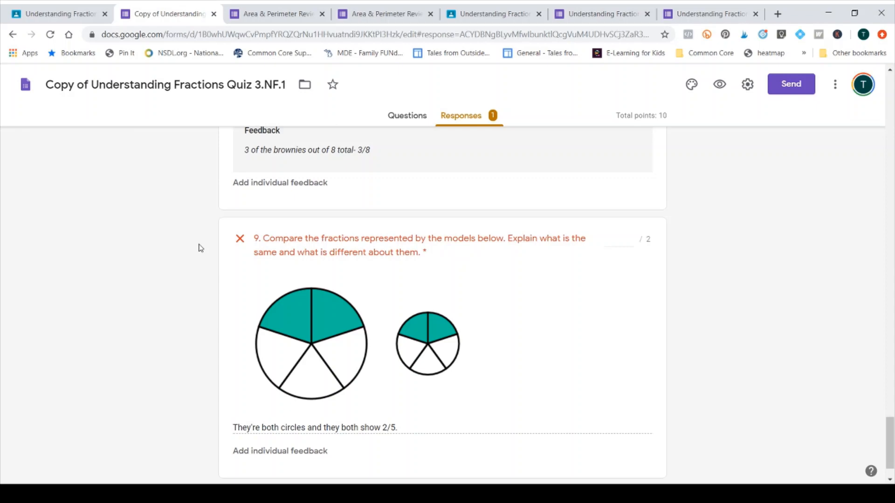
pyautogui.moveTo(310, 252)
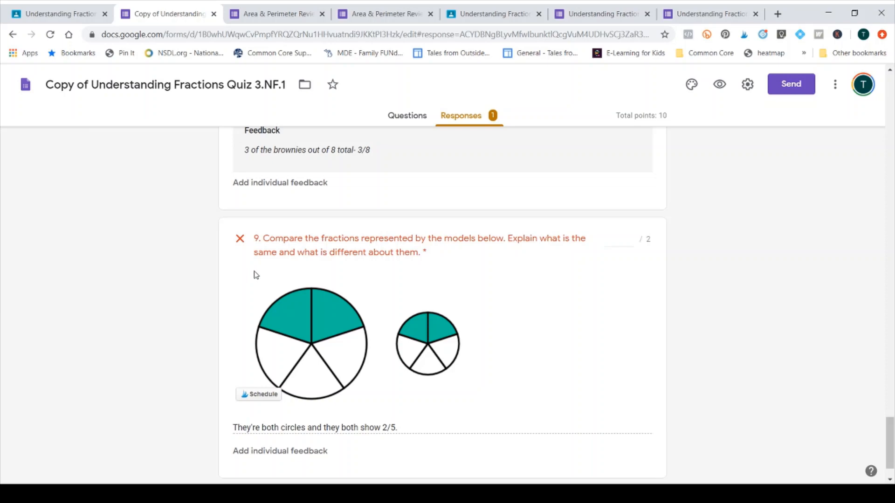
# Step: Award question 9 a partial score of 1 of 2 points and save the pending grading edits
pyautogui.scroll(-3)
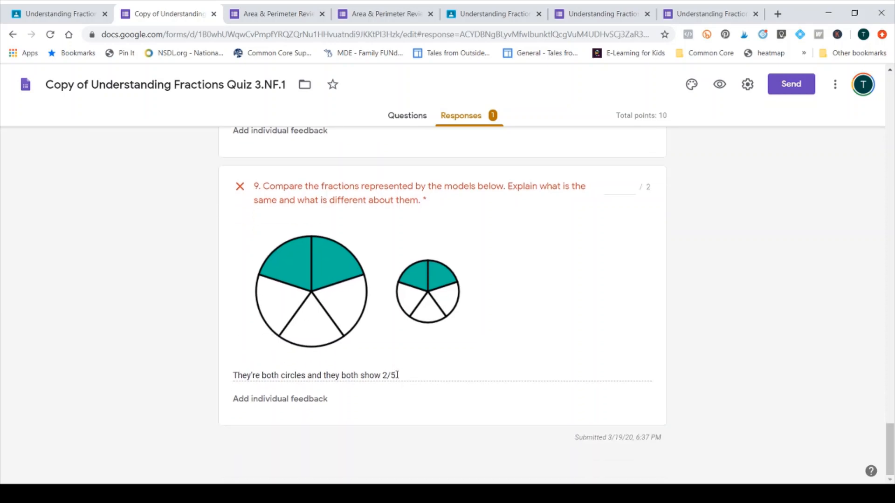
pyautogui.moveTo(412, 377)
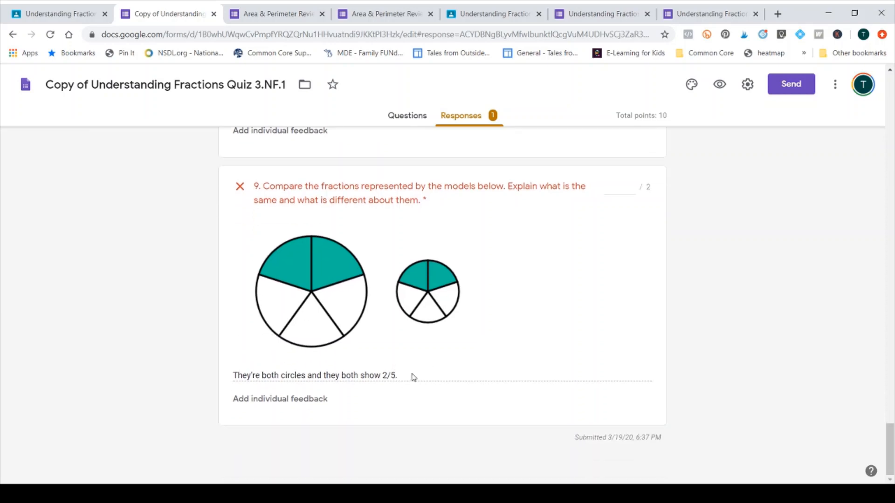
pyautogui.moveTo(222, 395)
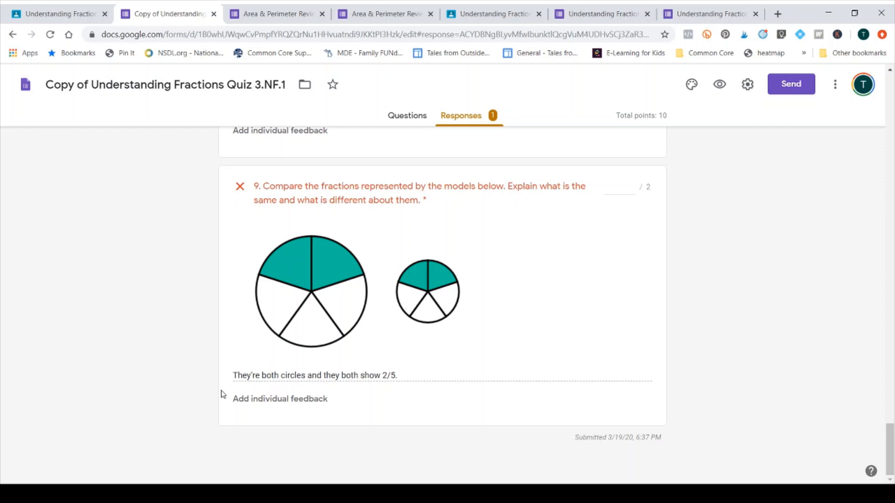
pyautogui.moveTo(627, 208)
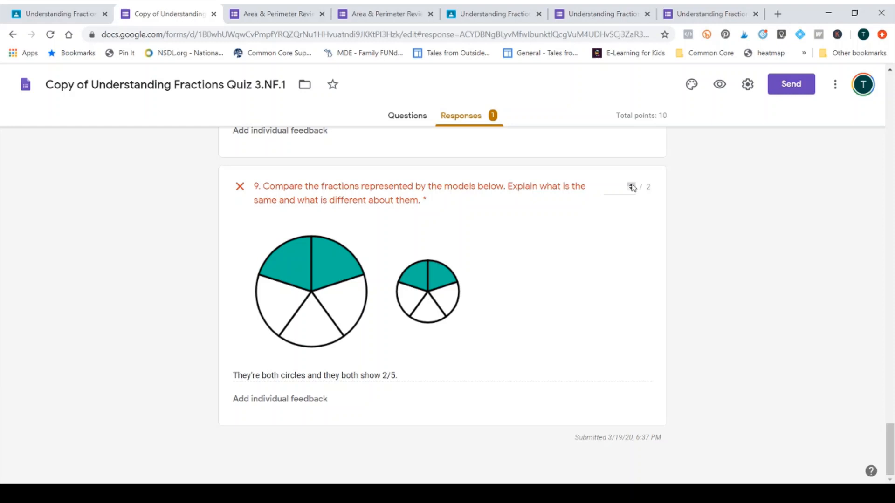
pyautogui.write('1')
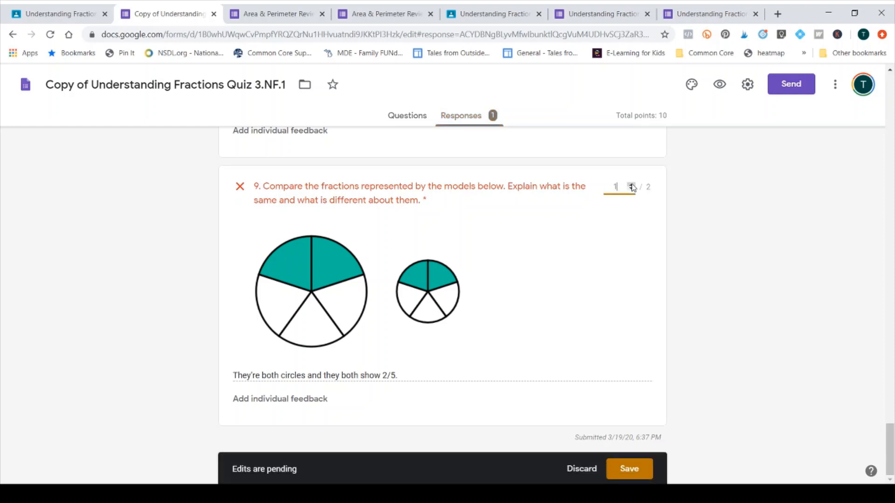
pyautogui.click(631, 184)
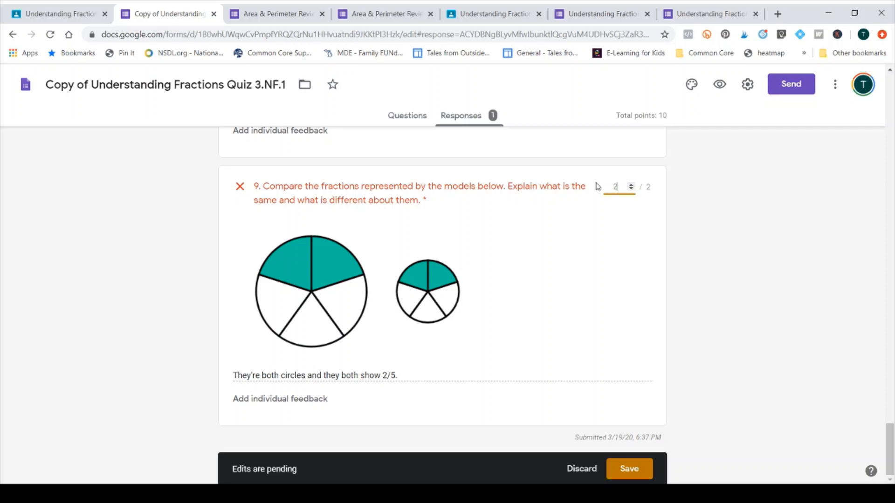
pyautogui.moveTo(613, 196)
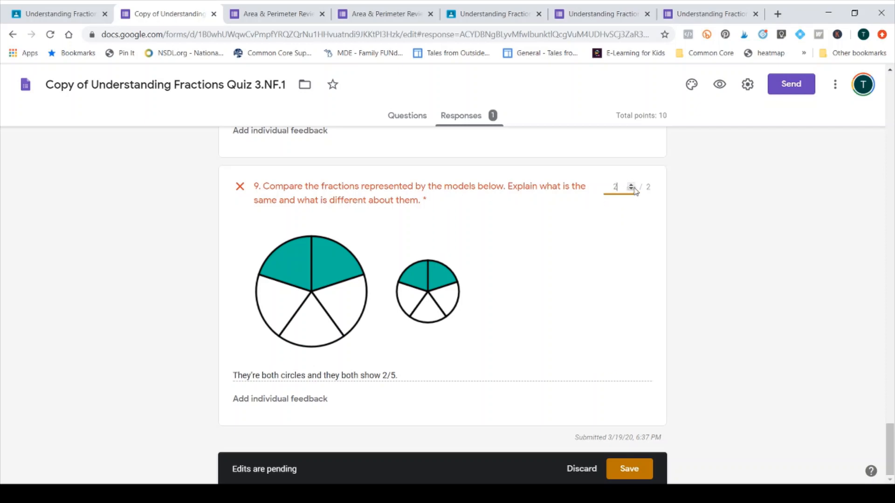
pyautogui.click(631, 189)
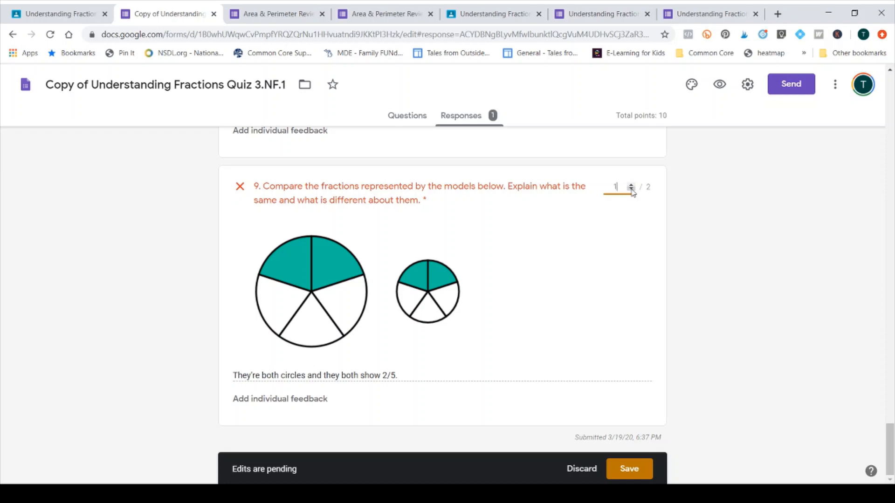
pyautogui.moveTo(634, 225)
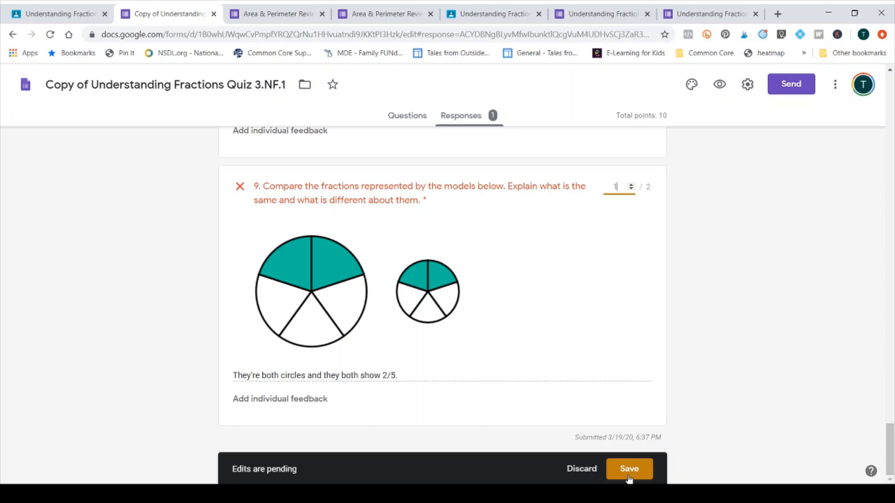
pyautogui.click(627, 468)
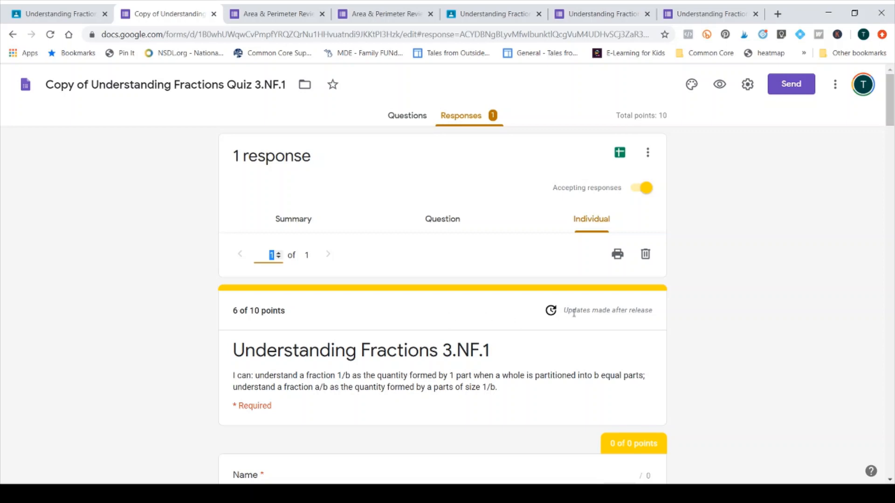
pyautogui.moveTo(324, 319)
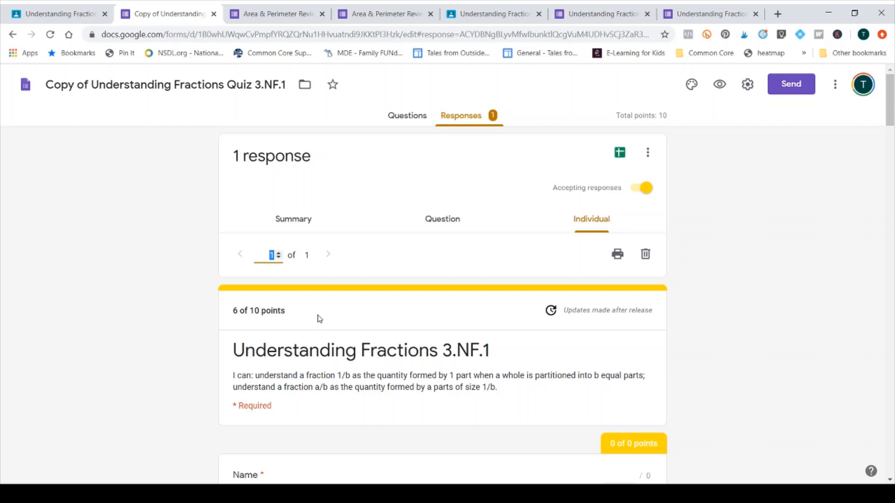
pyautogui.moveTo(334, 324)
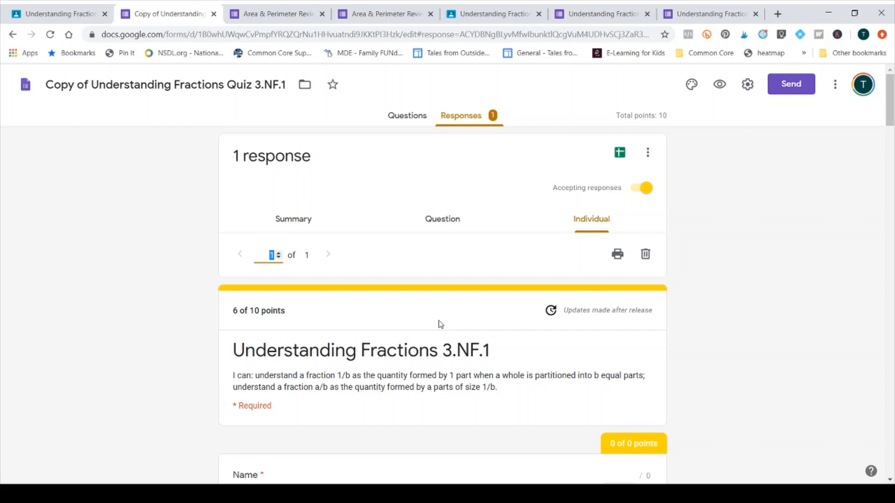
pyautogui.moveTo(431, 323)
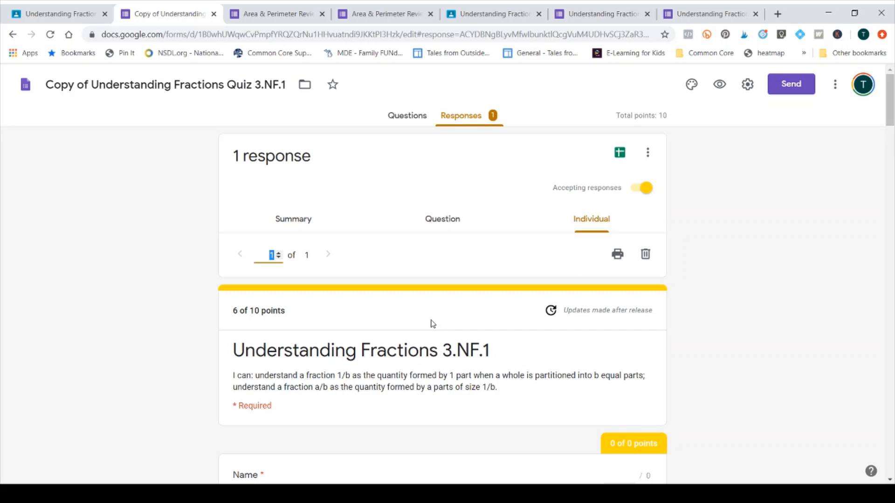
pyautogui.moveTo(679, 332)
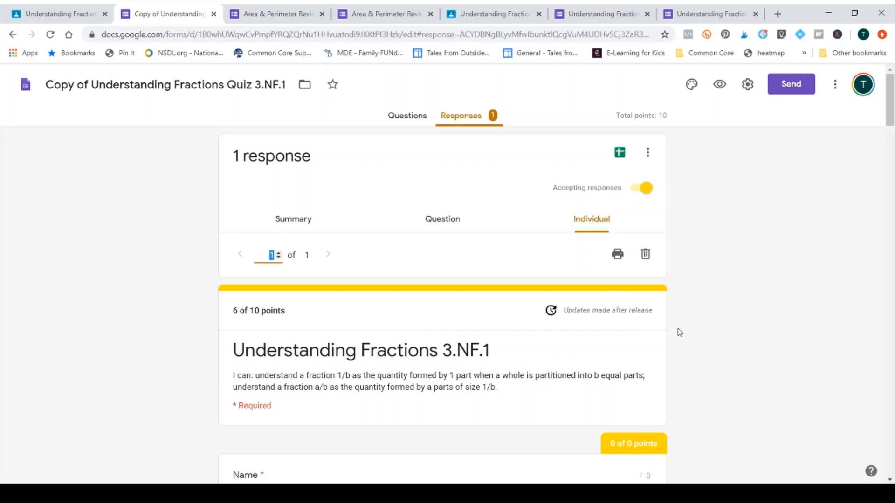
pyautogui.moveTo(370, 133)
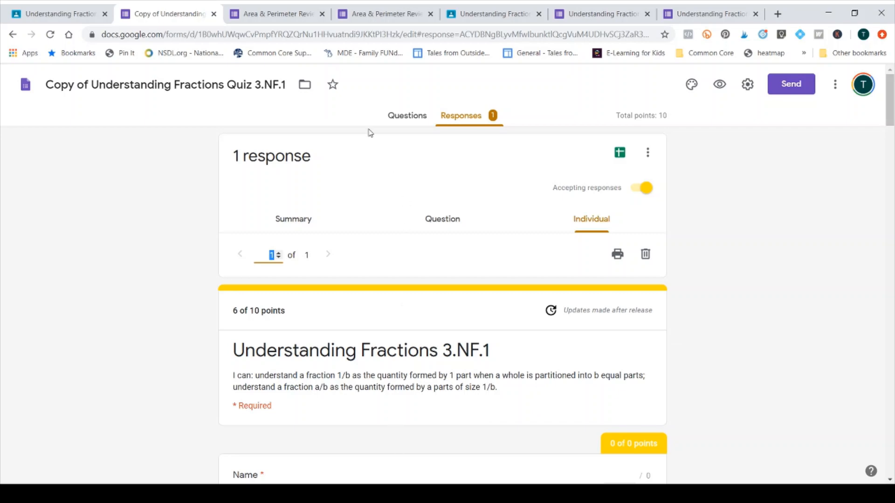
# Step: Switch to the student's released score view after confirming the 6 of 10 total
pyautogui.click(384, 14)
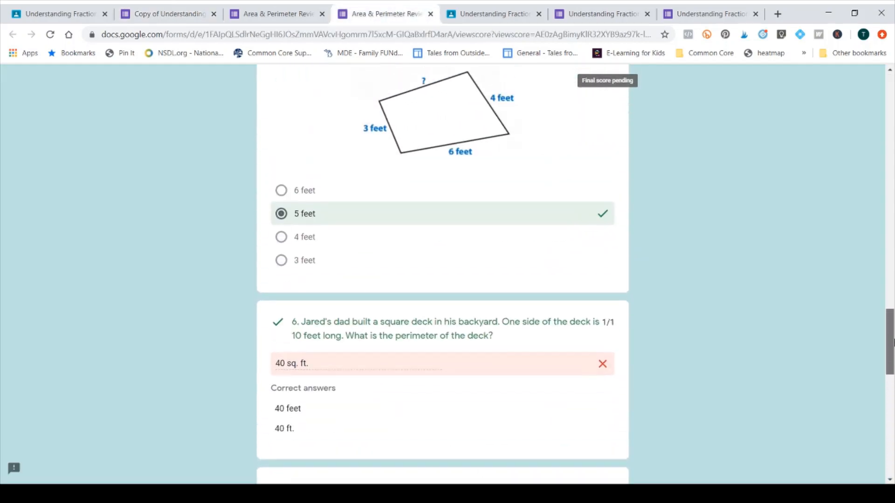
pyautogui.scroll(3)
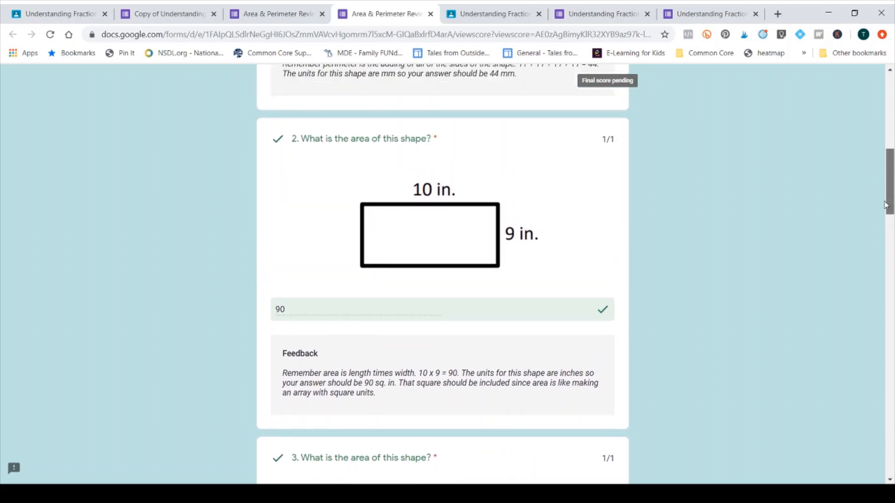
pyautogui.scroll(-3)
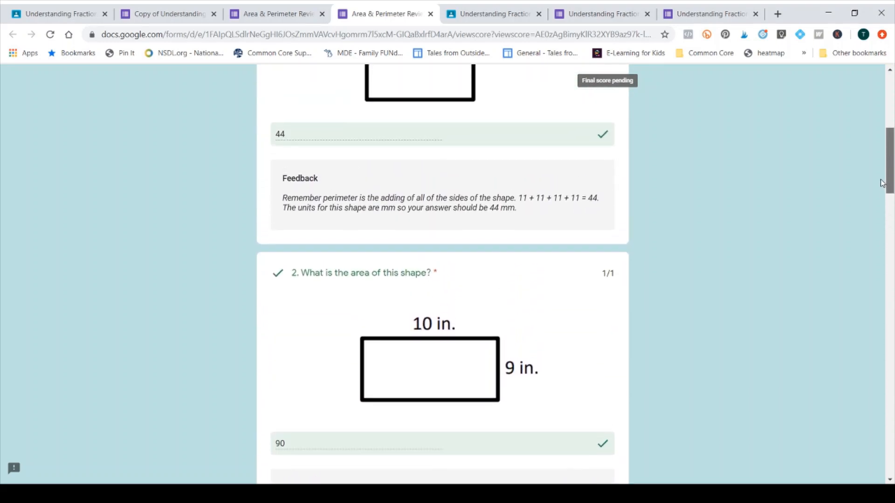
pyautogui.scroll(3)
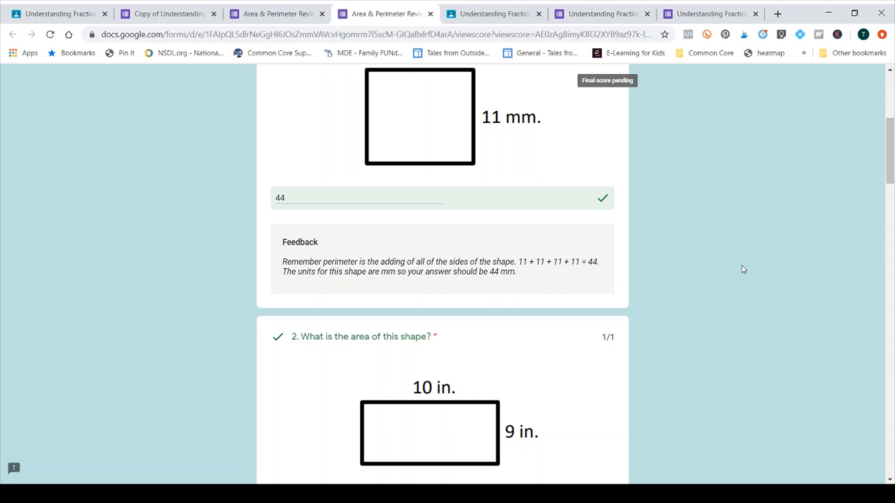
pyautogui.moveTo(738, 273)
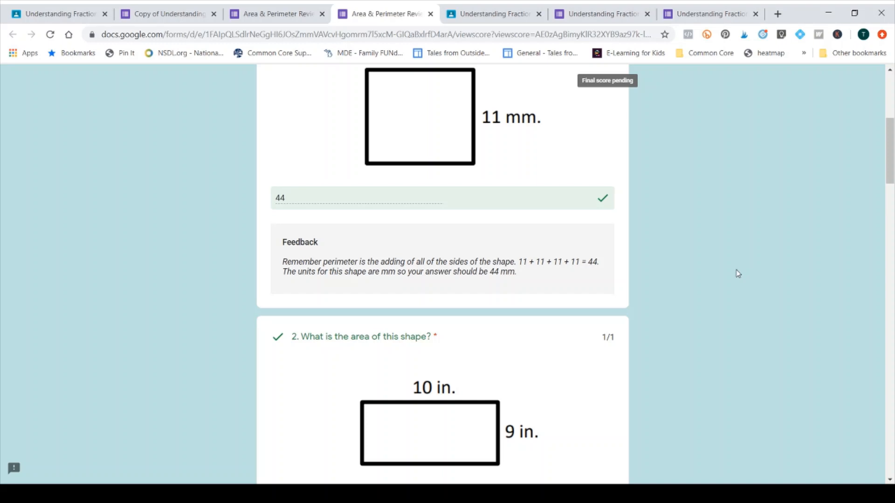
pyautogui.scroll(-3)
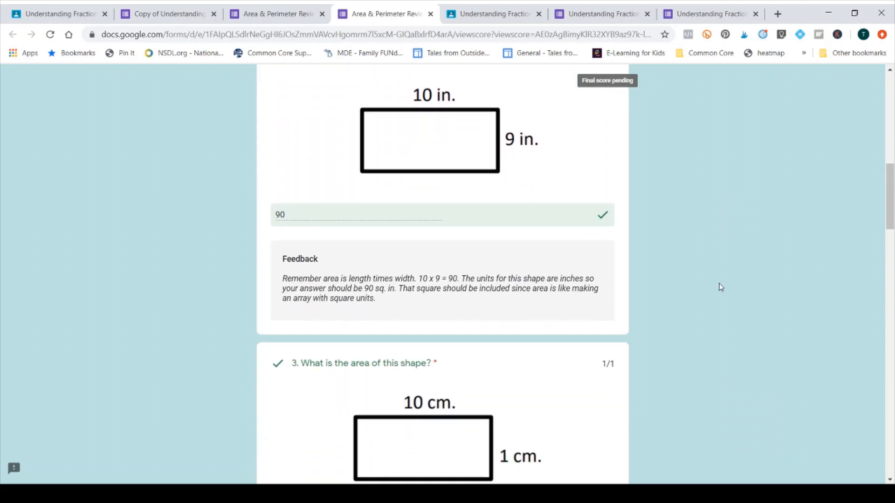
pyautogui.scroll(-3)
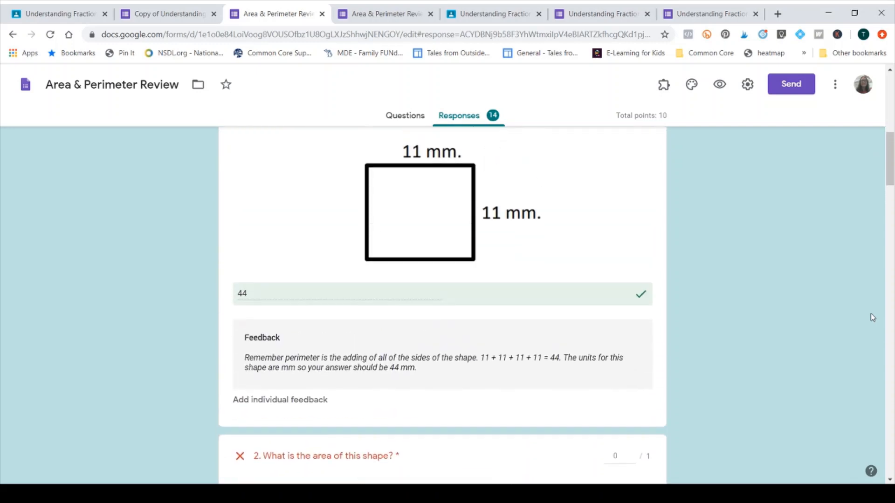
pyautogui.scroll(-3)
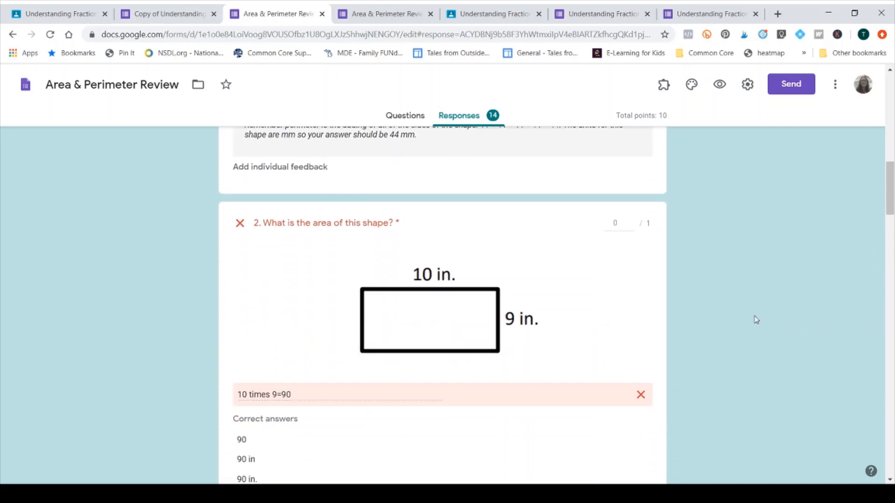
pyautogui.scroll(-3)
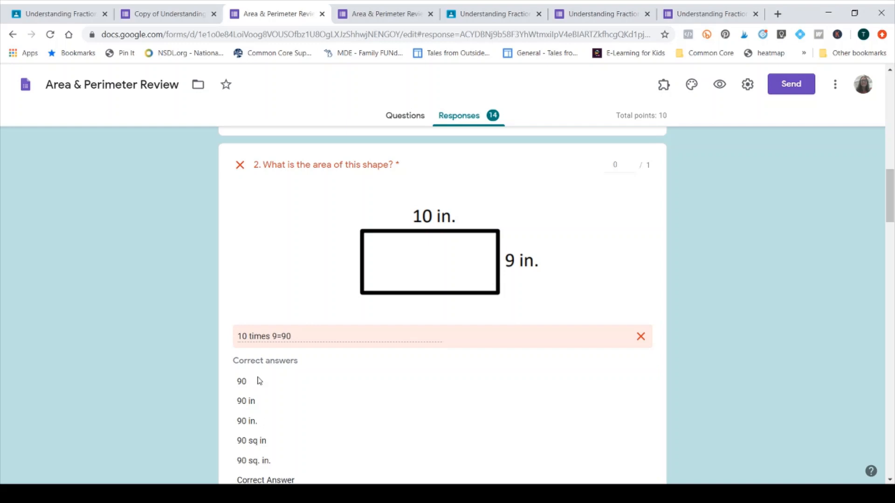
pyautogui.moveTo(263, 391)
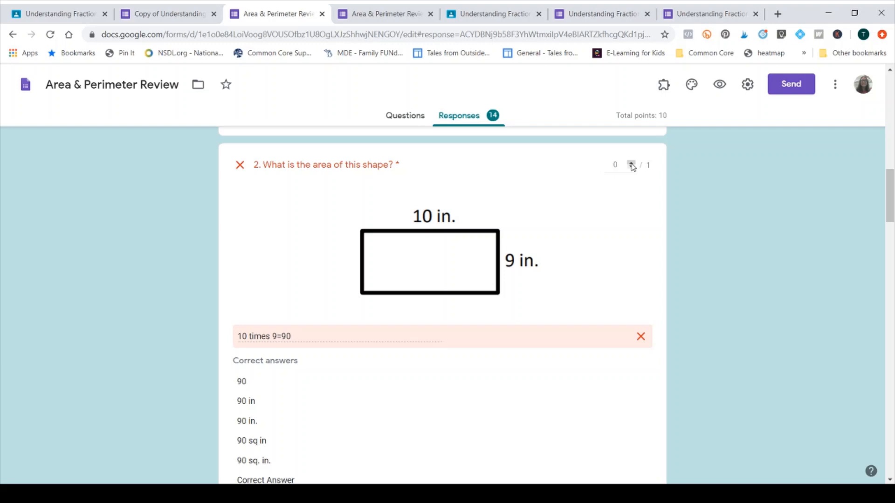
pyautogui.click(631, 162)
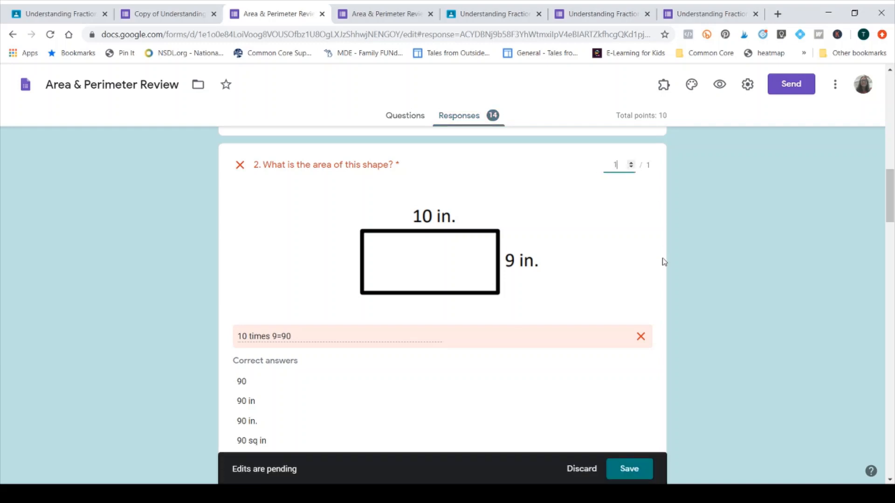
pyautogui.scroll(-3)
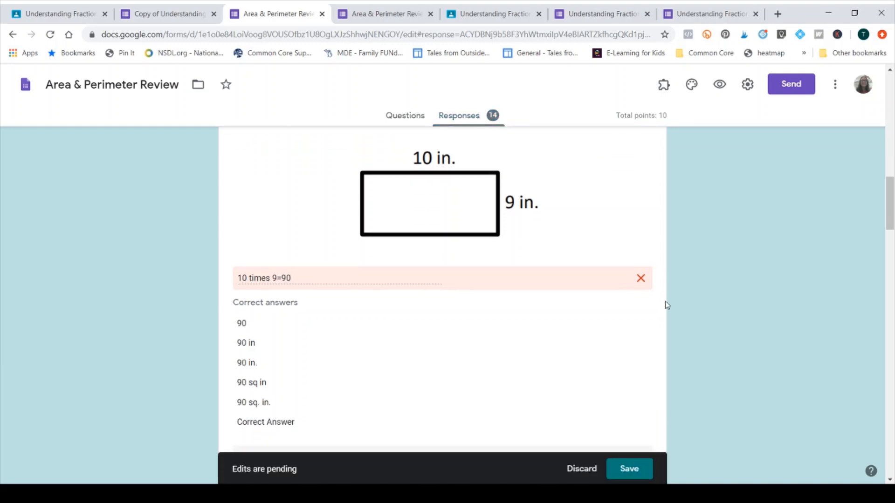
pyautogui.scroll(-3)
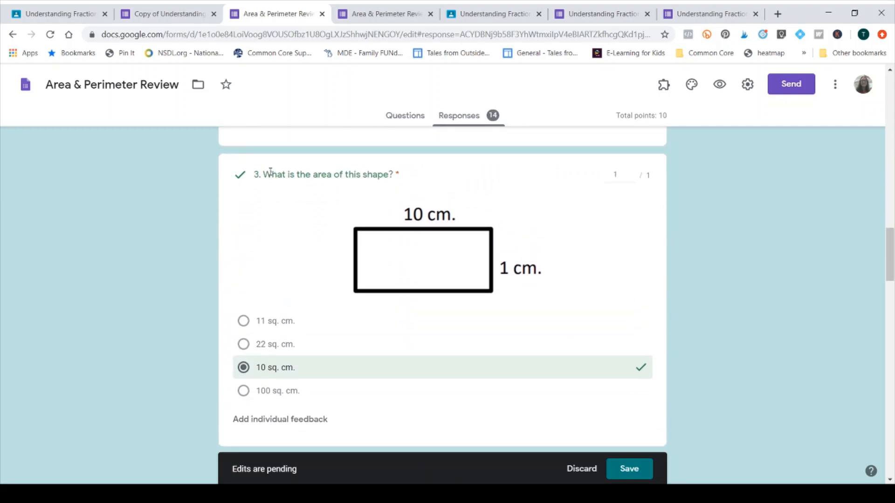
pyautogui.scroll(-3)
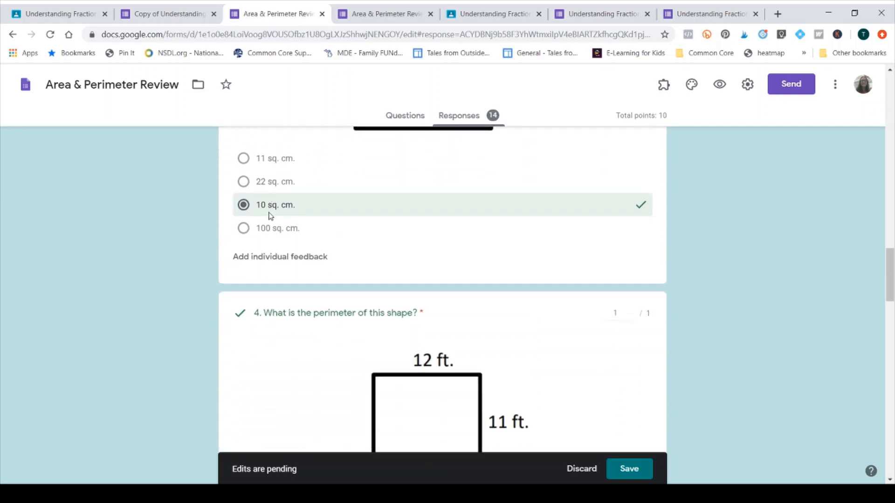
pyautogui.scroll(-3)
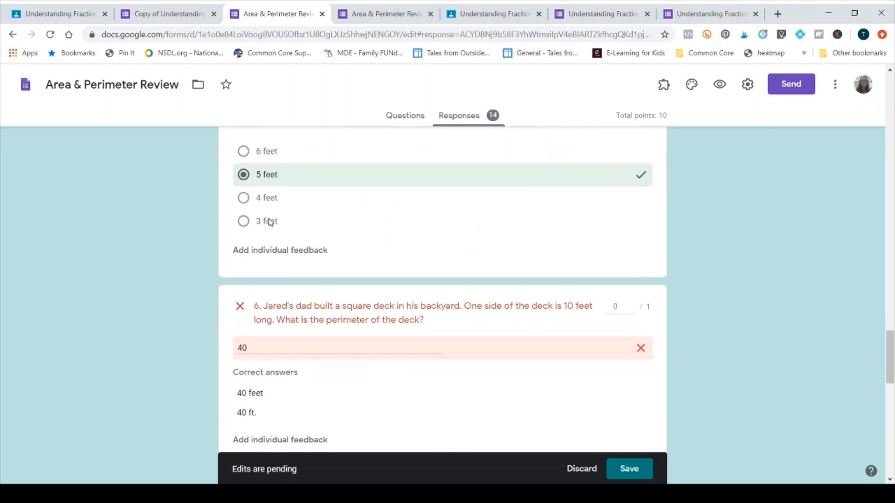
pyautogui.scroll(-3)
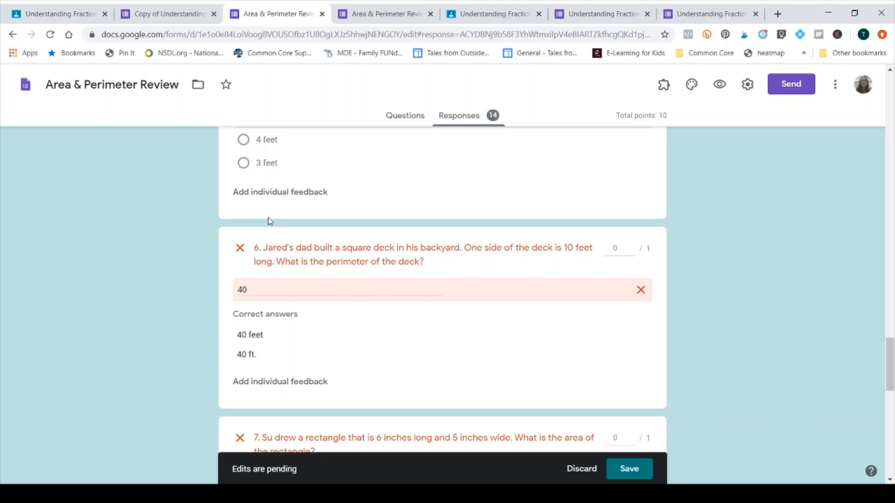
pyautogui.moveTo(672, 295)
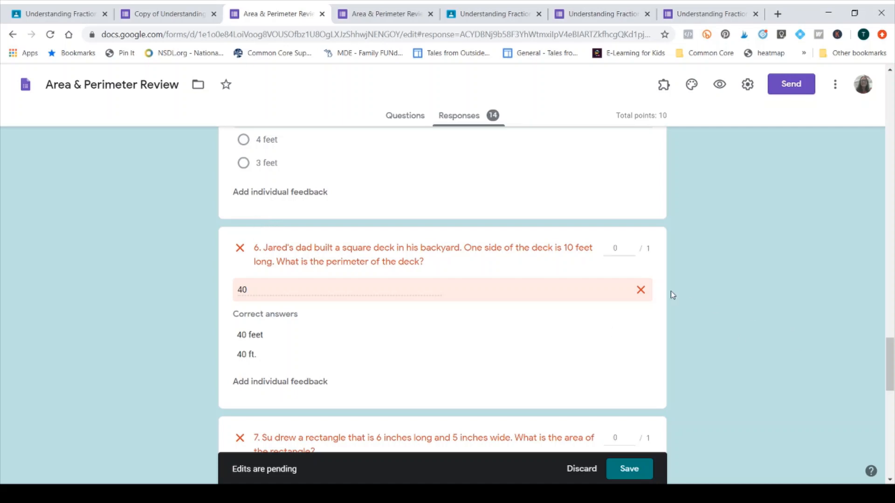
pyautogui.moveTo(647, 264)
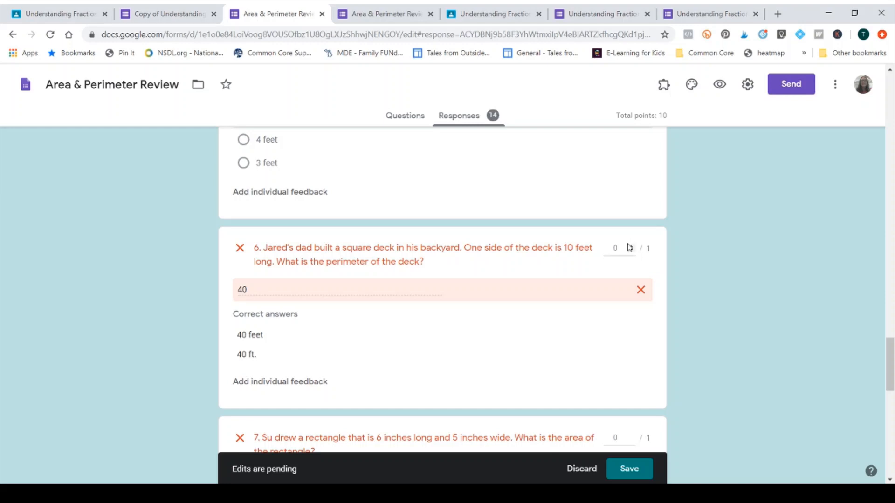
pyautogui.click(616, 248)
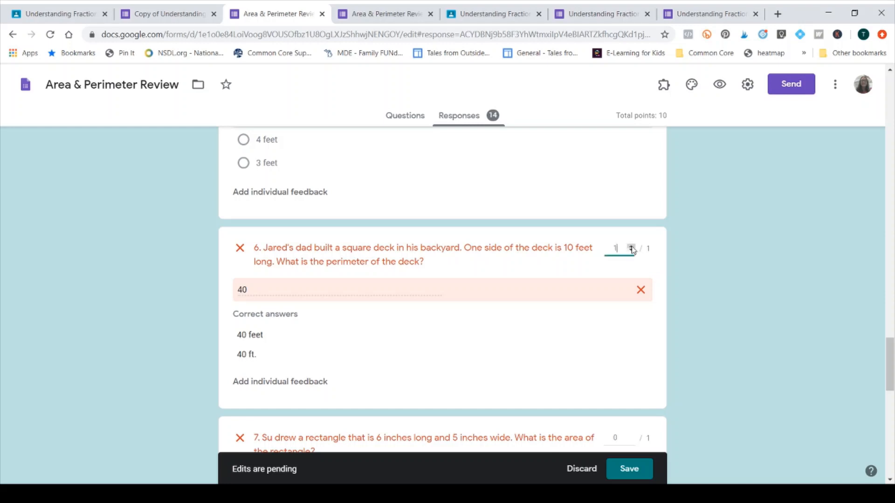
pyautogui.scroll(-3)
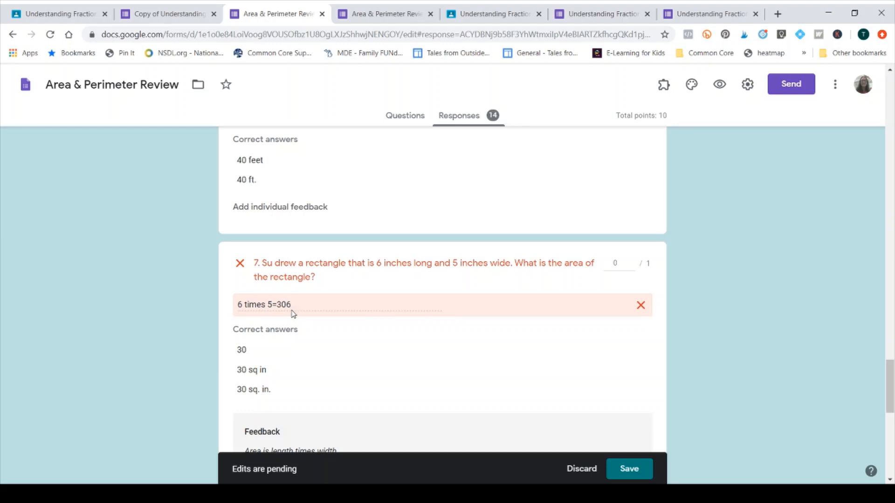
pyautogui.scroll(-3)
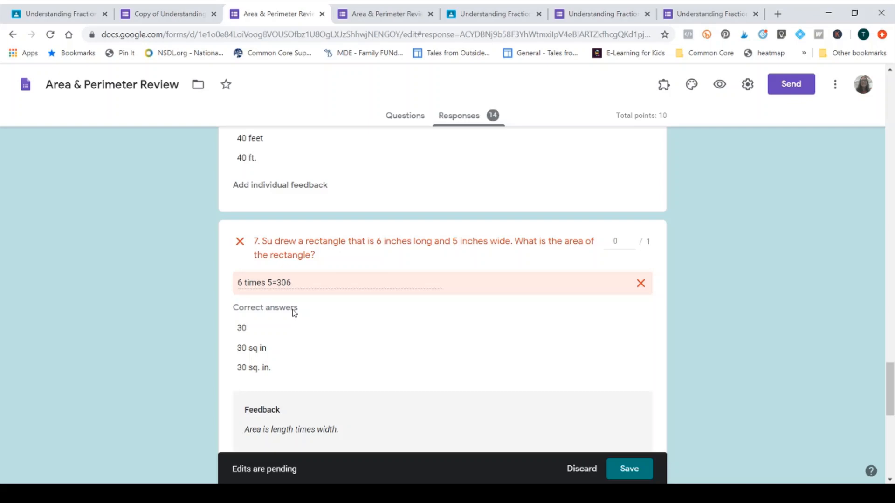
pyautogui.scroll(-3)
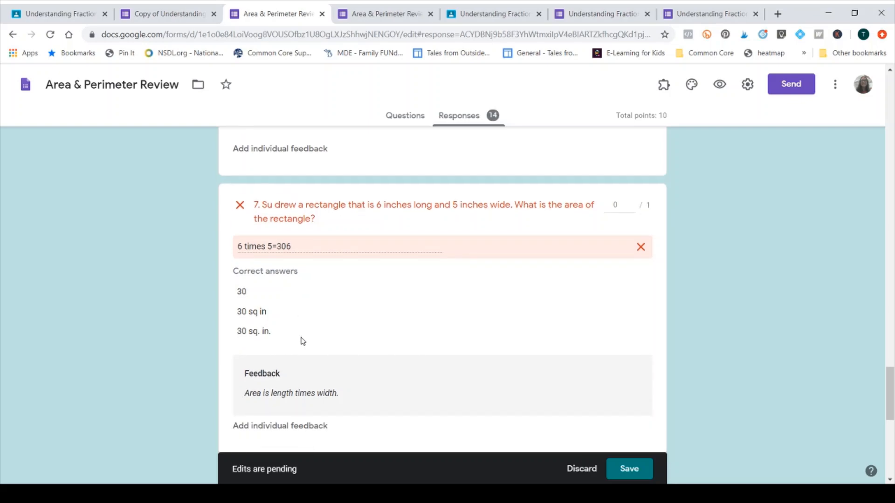
pyautogui.moveTo(310, 357)
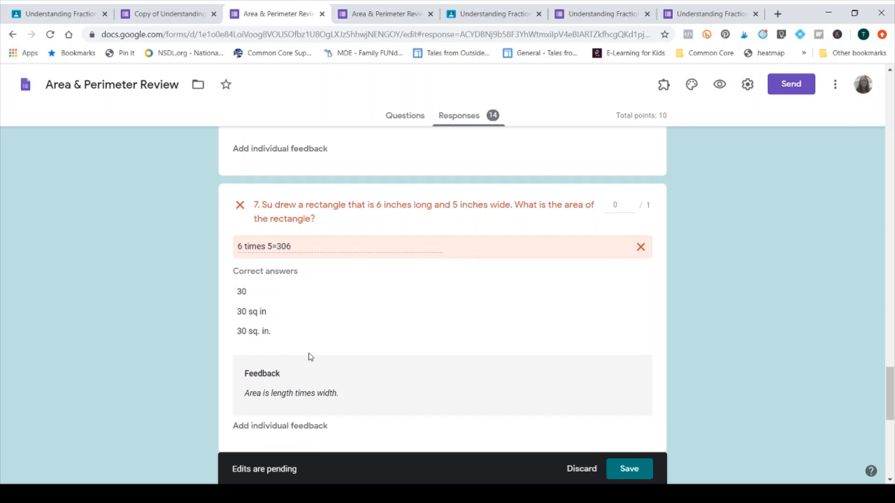
pyautogui.scroll(-3)
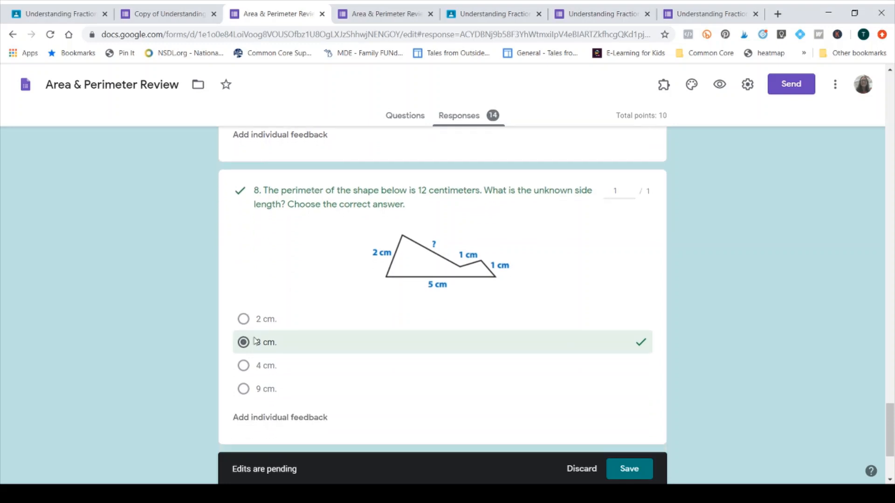
# Step: Score the written 'why D was chosen' answer 1 of 2 points and begin its feedback entry
pyautogui.scroll(-3)
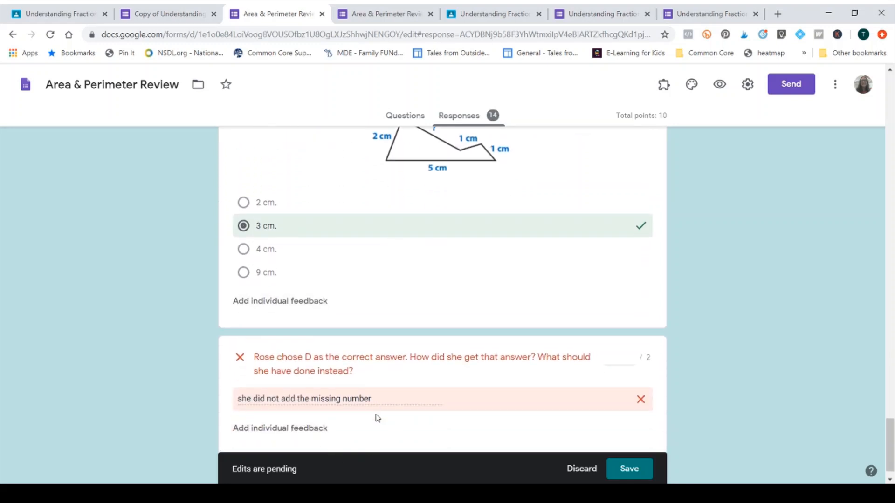
pyautogui.moveTo(481, 354)
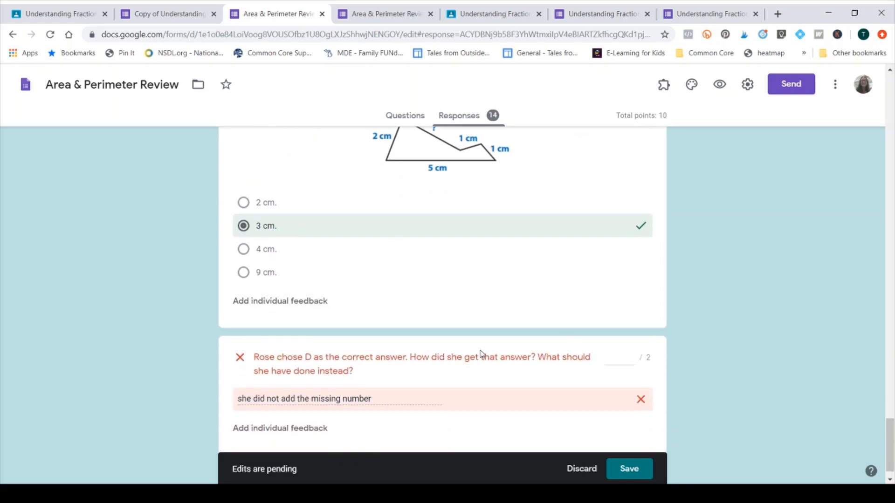
pyautogui.scroll(-3)
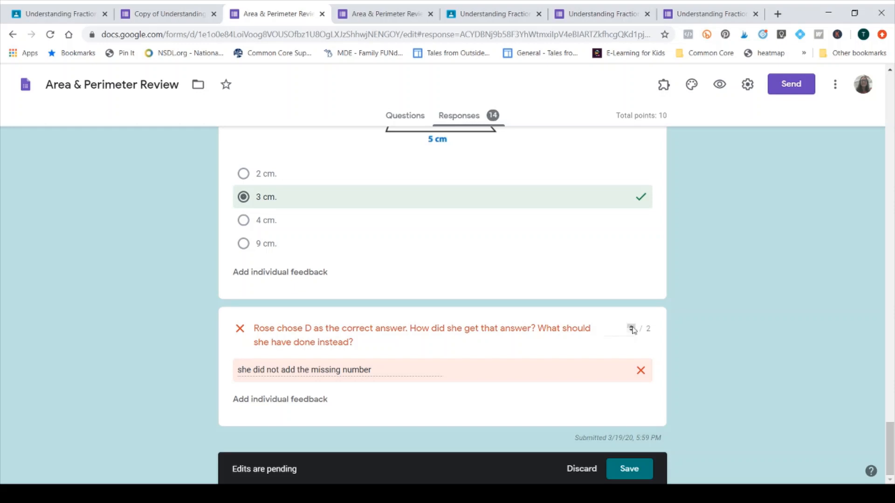
pyautogui.click(618, 328)
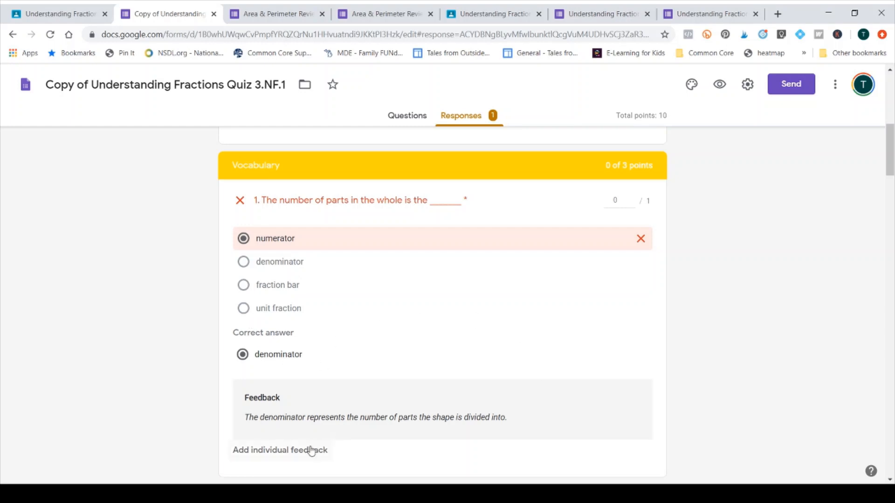
pyautogui.moveTo(311, 454)
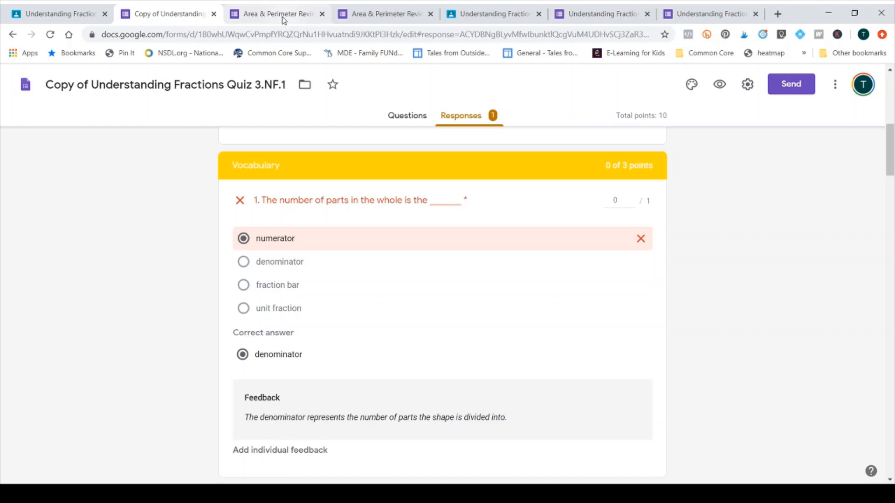
pyautogui.click(278, 14)
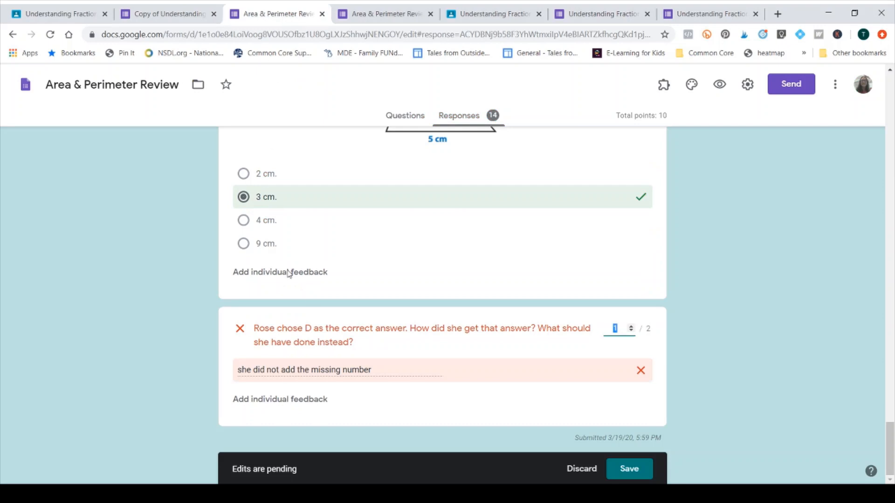
pyautogui.click(280, 271)
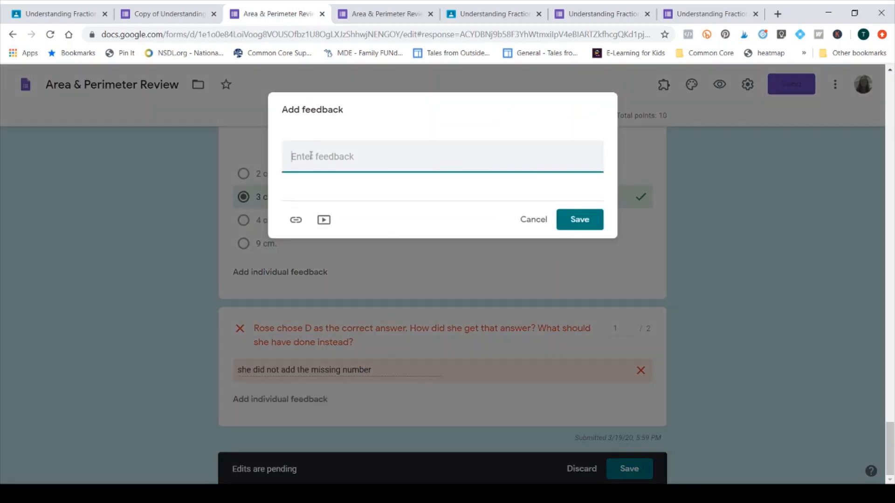
# Step: Attach the feedback "You didn't explain what Rose should have done instead." to the answer
pyautogui.write('You didn')
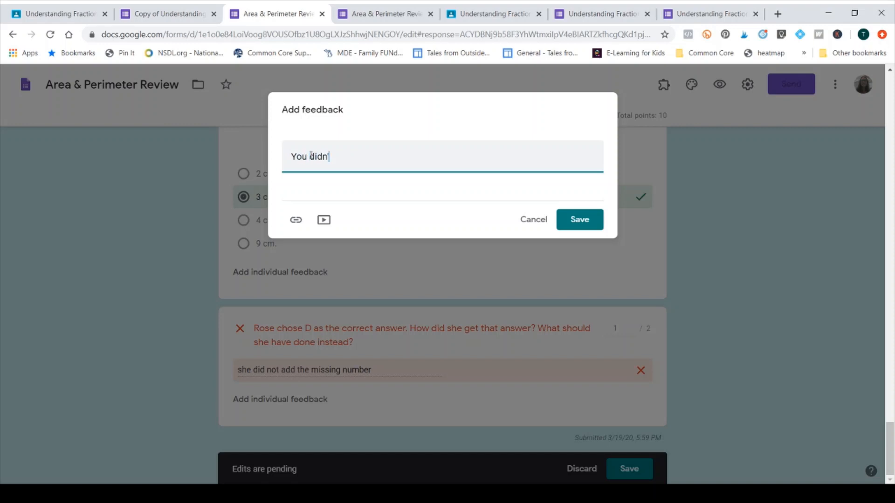
pyautogui.write("'t explain what Rose should have done intead")
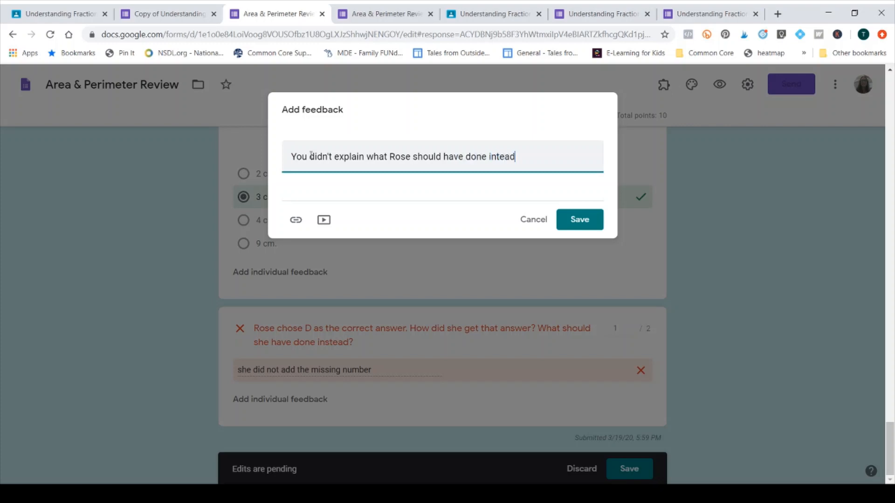
pyautogui.write('instead')
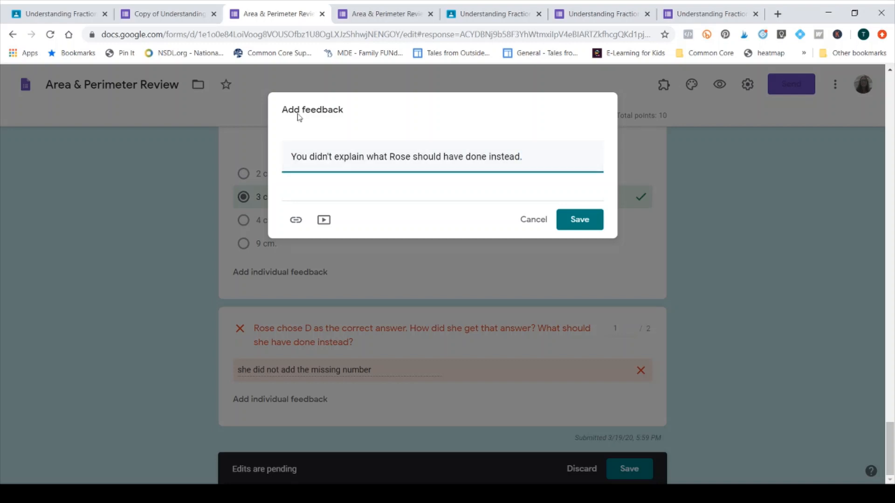
pyautogui.click(579, 219)
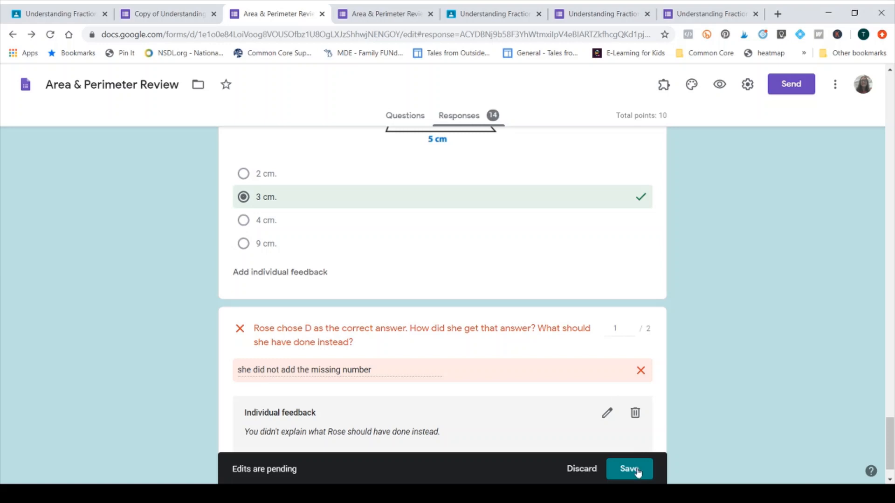
pyautogui.moveTo(616, 446)
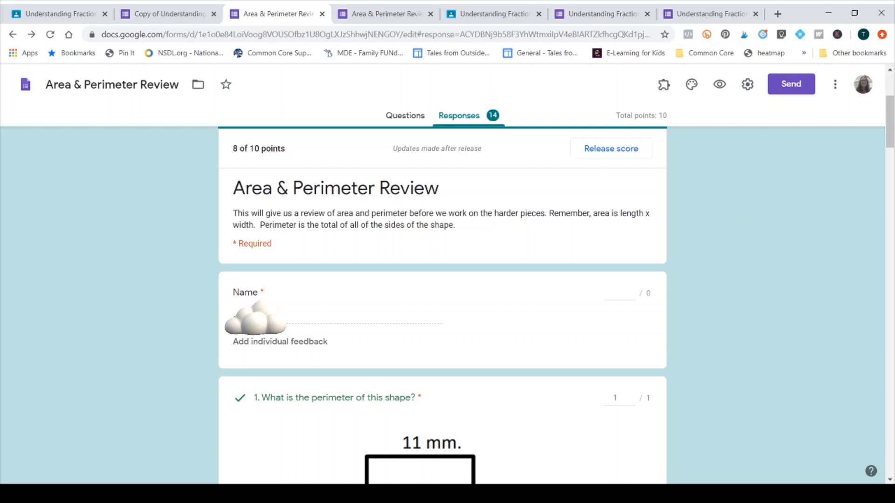
pyautogui.moveTo(610, 148)
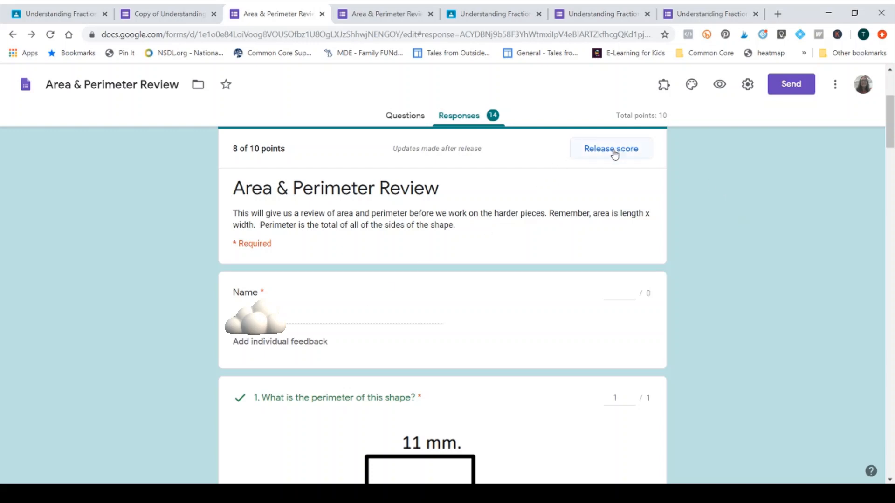
# Step: Release the updated score with emails sent, then move to the Classroom assignment
pyautogui.click(610, 148)
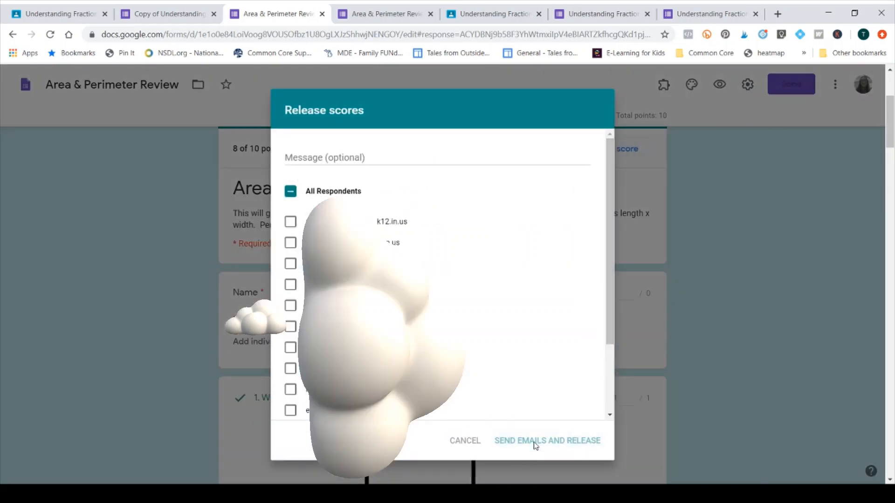
pyautogui.click(547, 440)
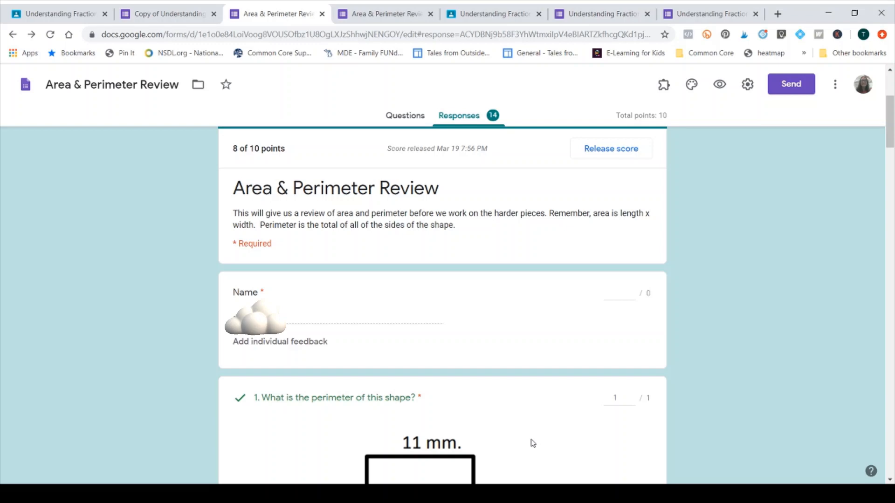
pyautogui.click(713, 13)
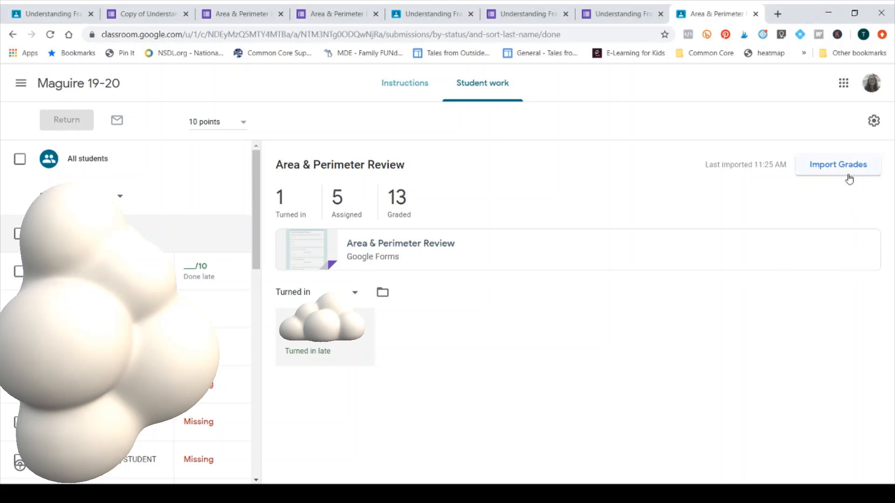
# Step: Import the quiz grades into Classroom, confirming the overwrite so 8/10 shows as a draft
pyautogui.click(837, 164)
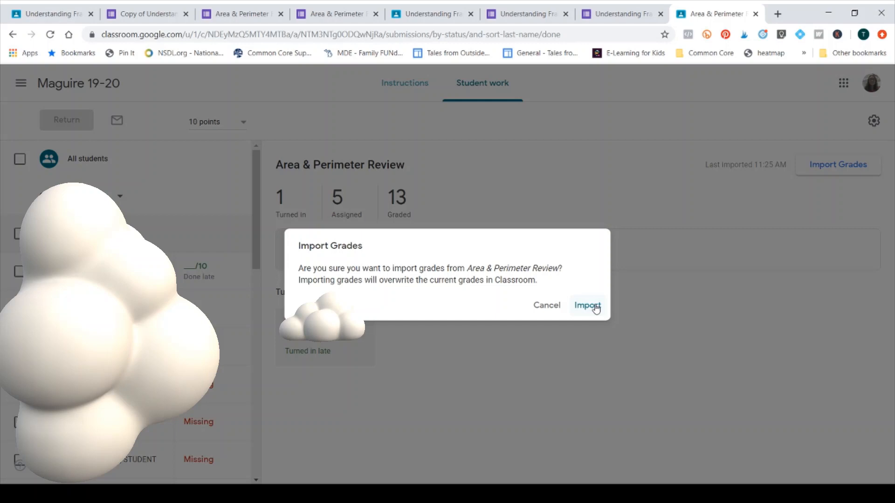
pyautogui.click(586, 306)
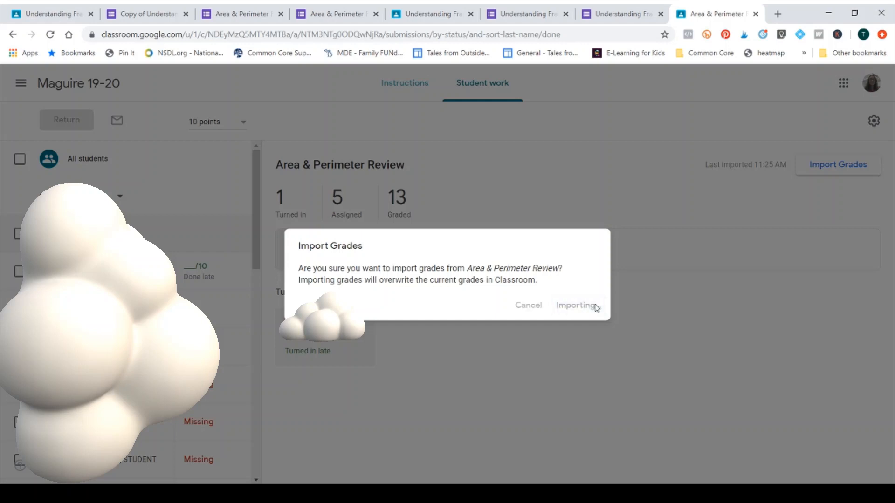
pyautogui.click(575, 305)
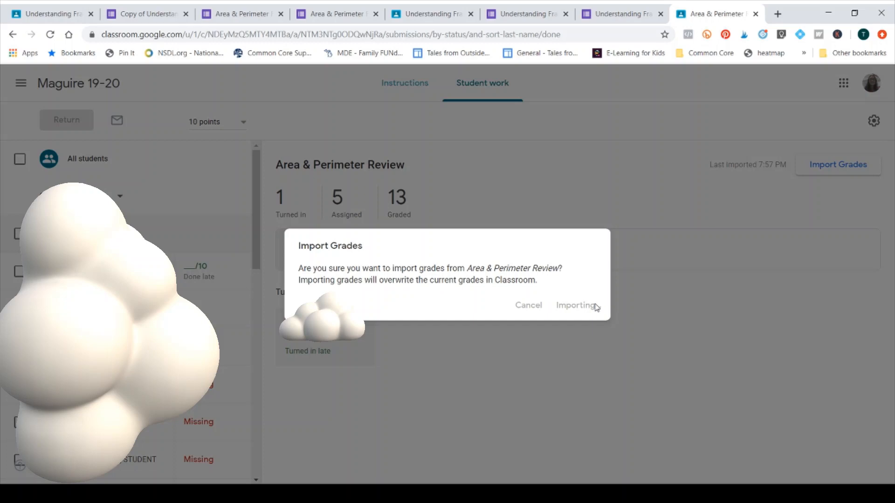
pyautogui.click(576, 306)
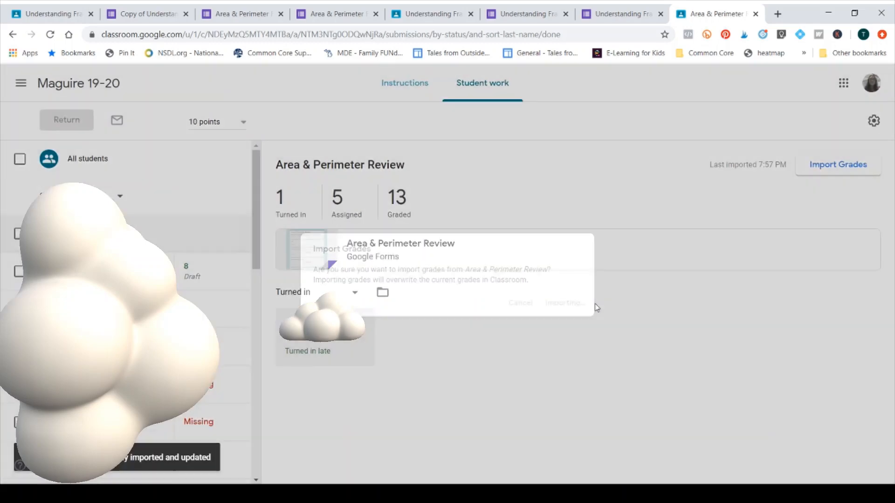
pyautogui.click(564, 303)
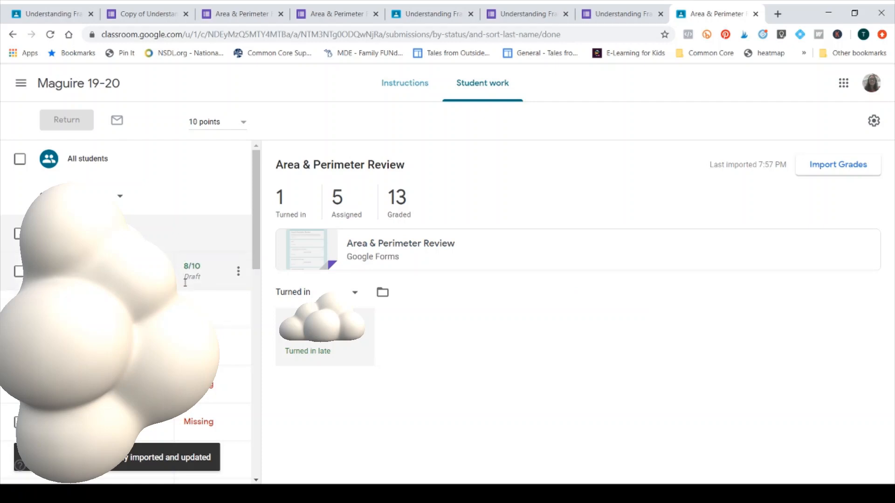
pyautogui.moveTo(238, 271)
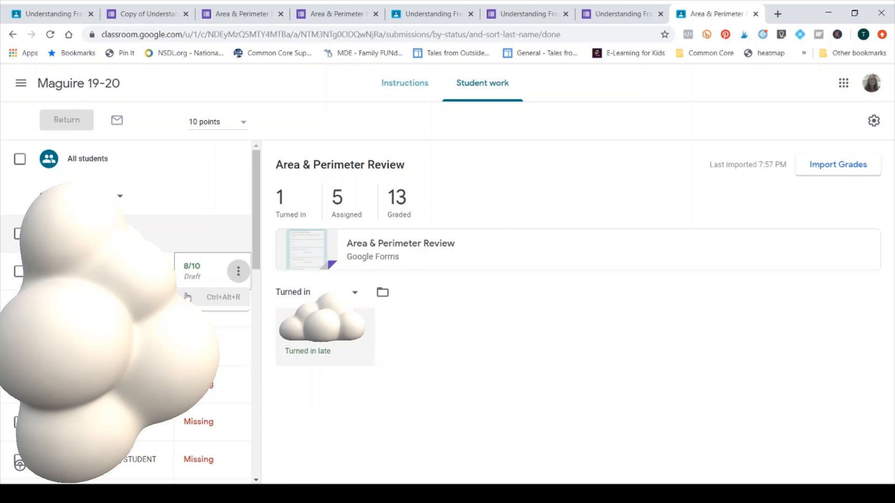
pyautogui.moveTo(190, 298)
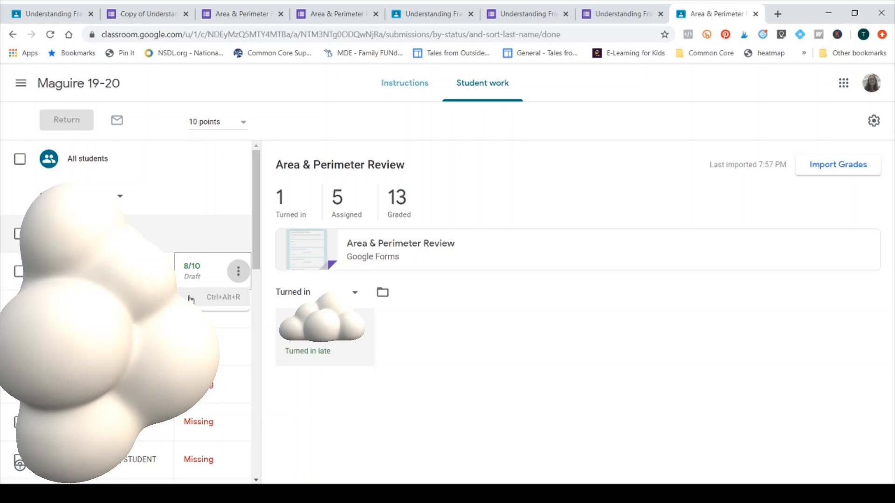